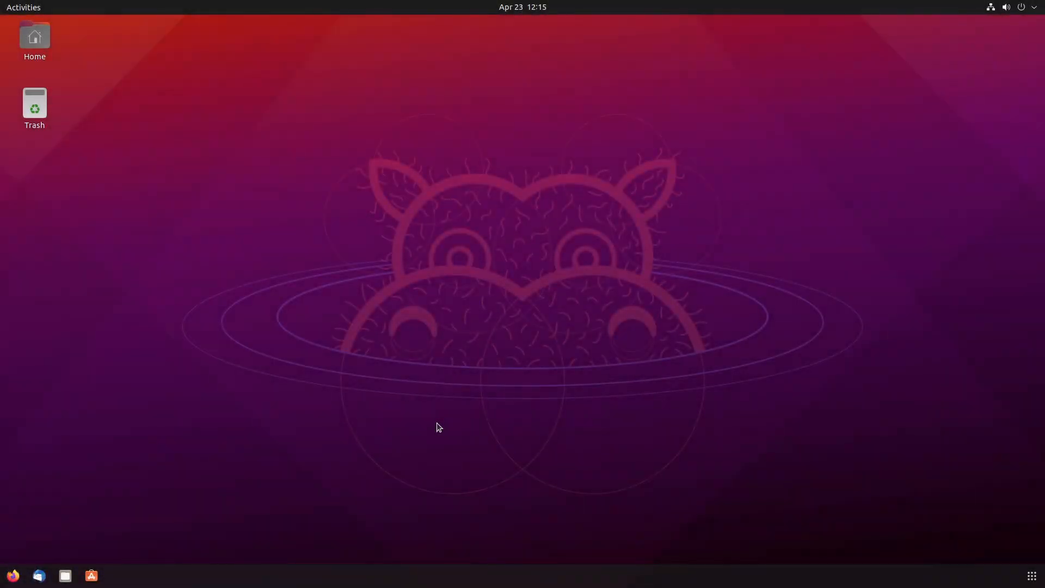
{"action": "mouse_move", "coordinate": [486, 410]}
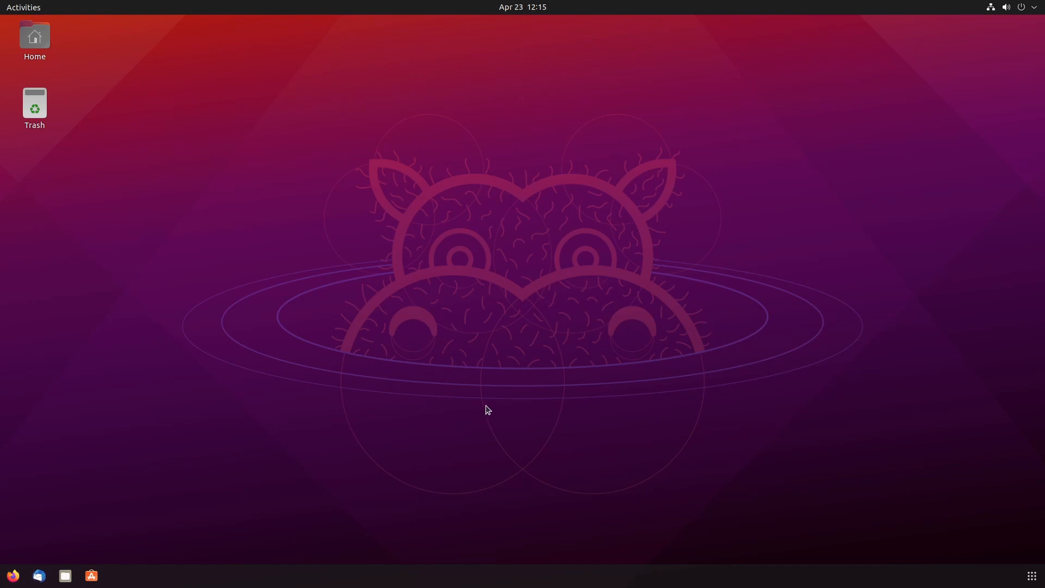
{"action": "mouse_move", "coordinate": [484, 406]}
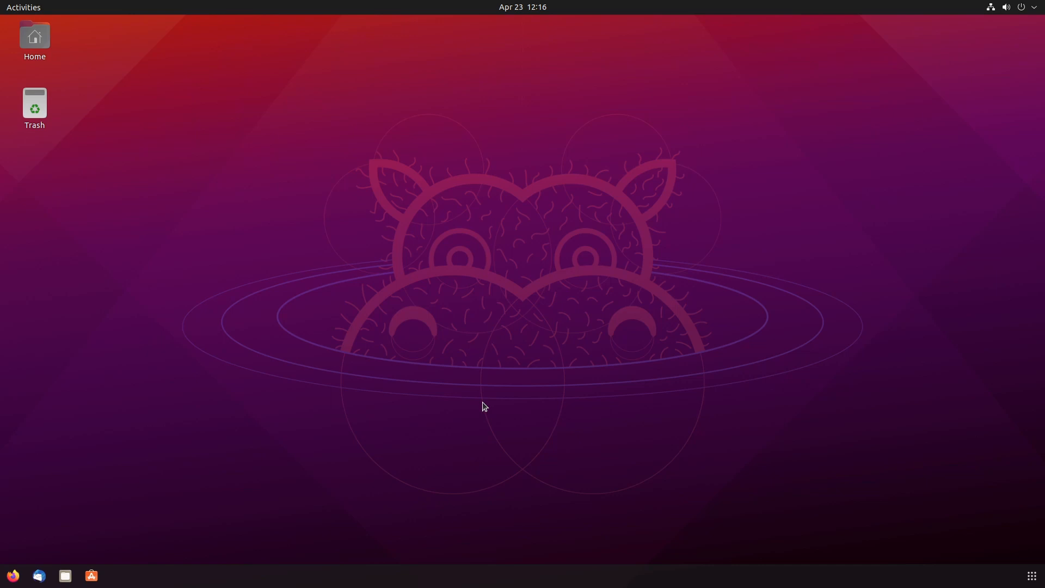
{"action": "mouse_move", "coordinate": [633, 299]}
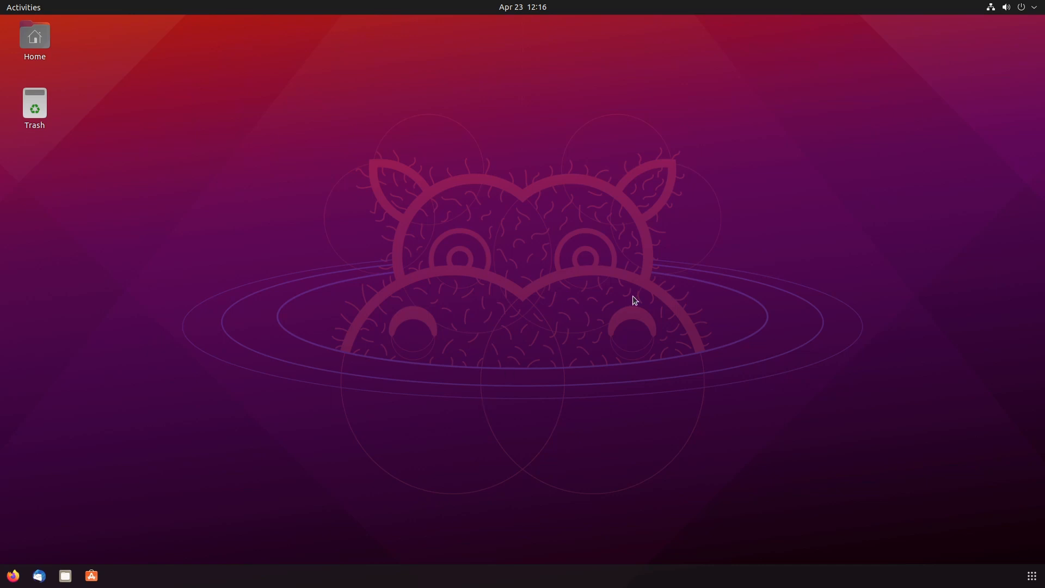
{"action": "mouse_move", "coordinate": [973, 147]}
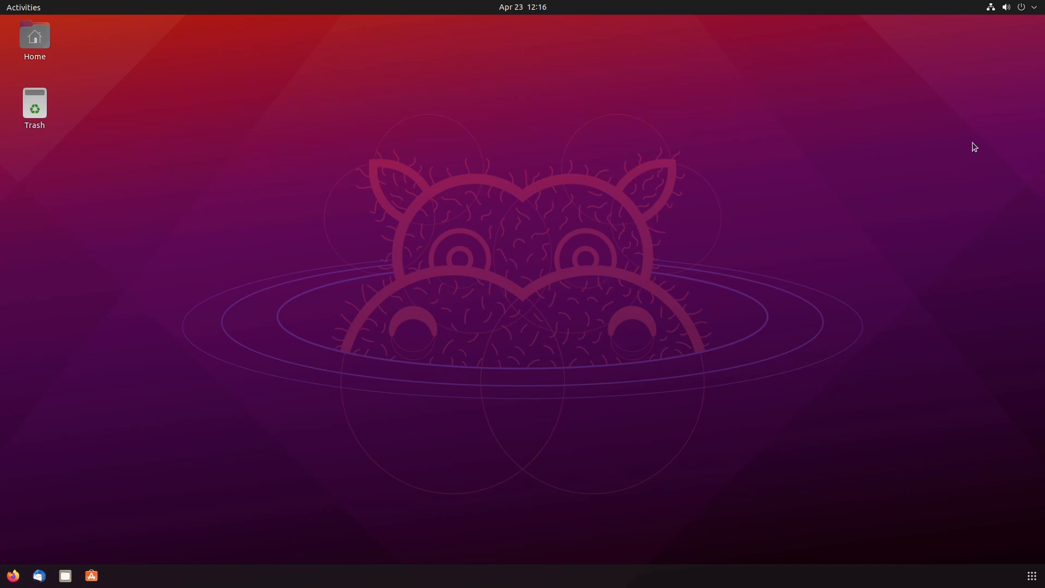
Step: Open Ubuntu Settings from the top-bar system menu
{"action": "left_click", "coordinate": [1028, 7]}
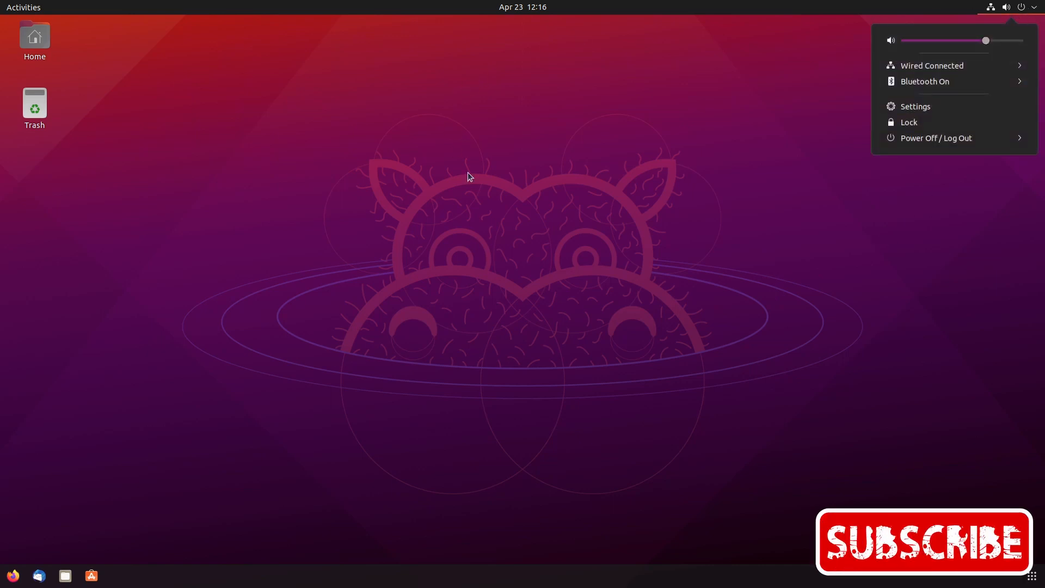
{"action": "mouse_move", "coordinate": [903, 231]}
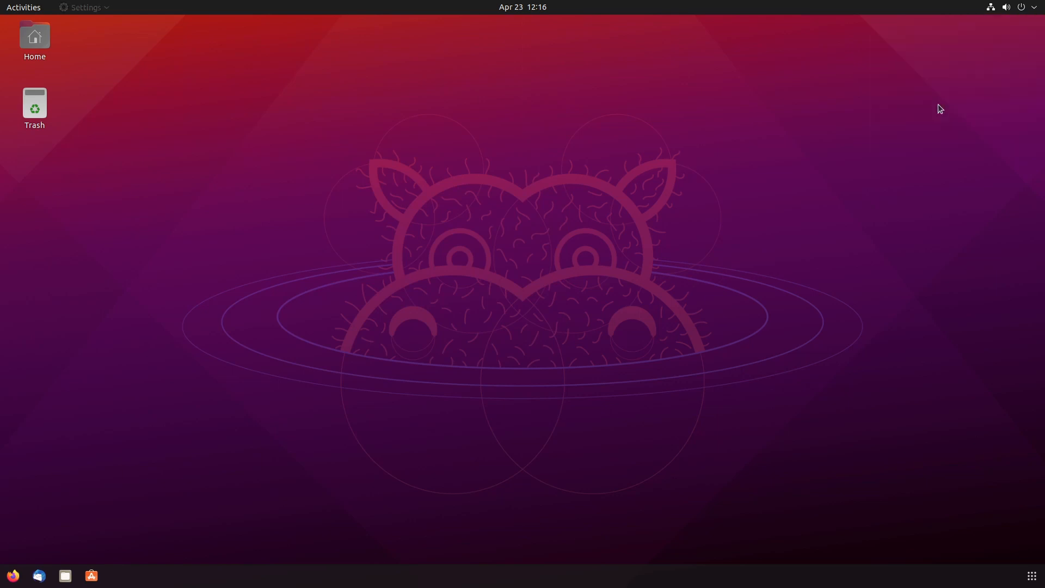
{"action": "left_click", "coordinate": [116, 575]}
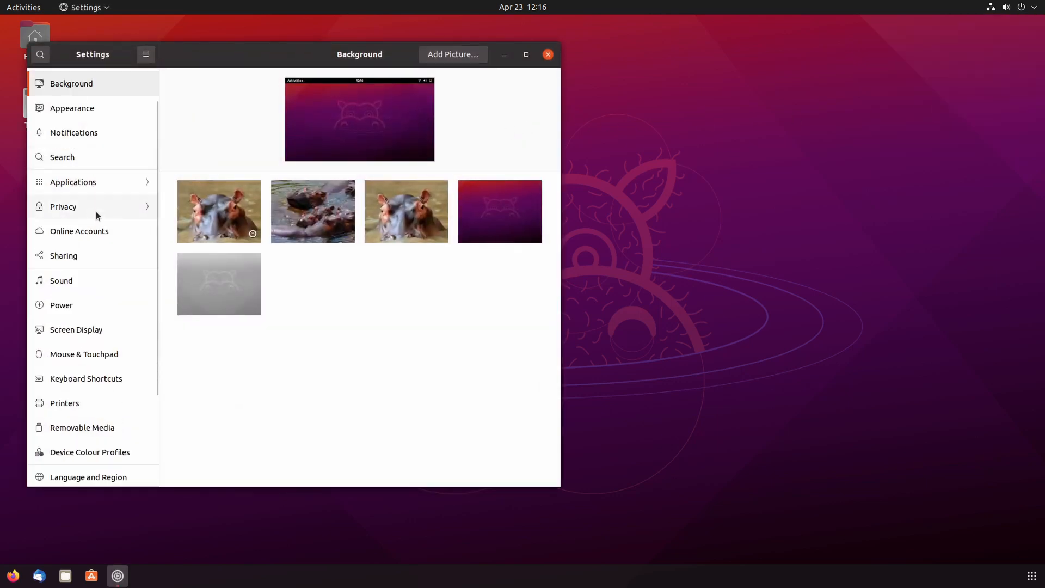
{"action": "mouse_move", "coordinate": [76, 329]}
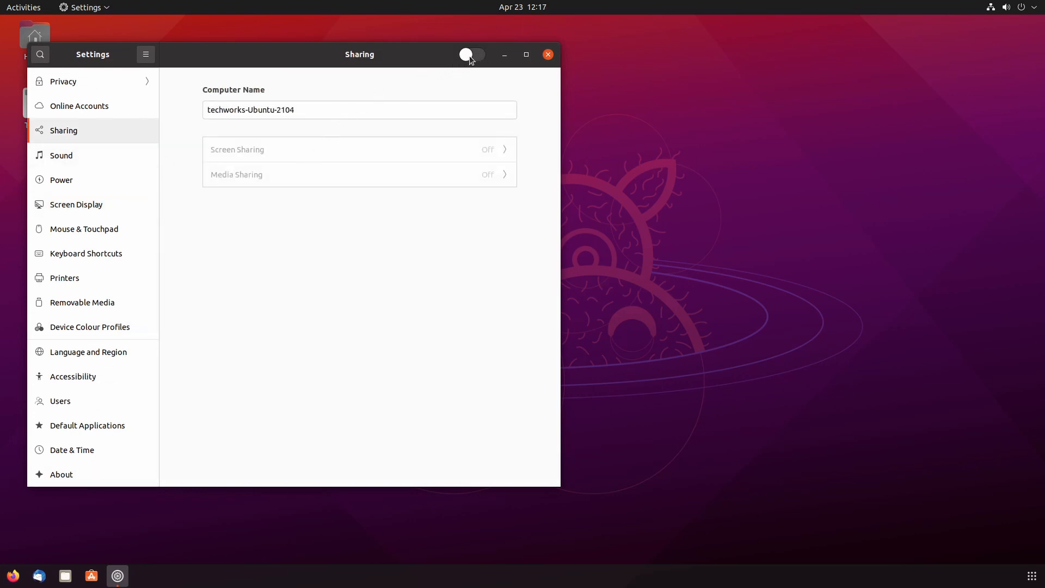
Step: Switch Sharing on and open the Screen Sharing options
{"action": "left_click", "coordinate": [472, 54]}
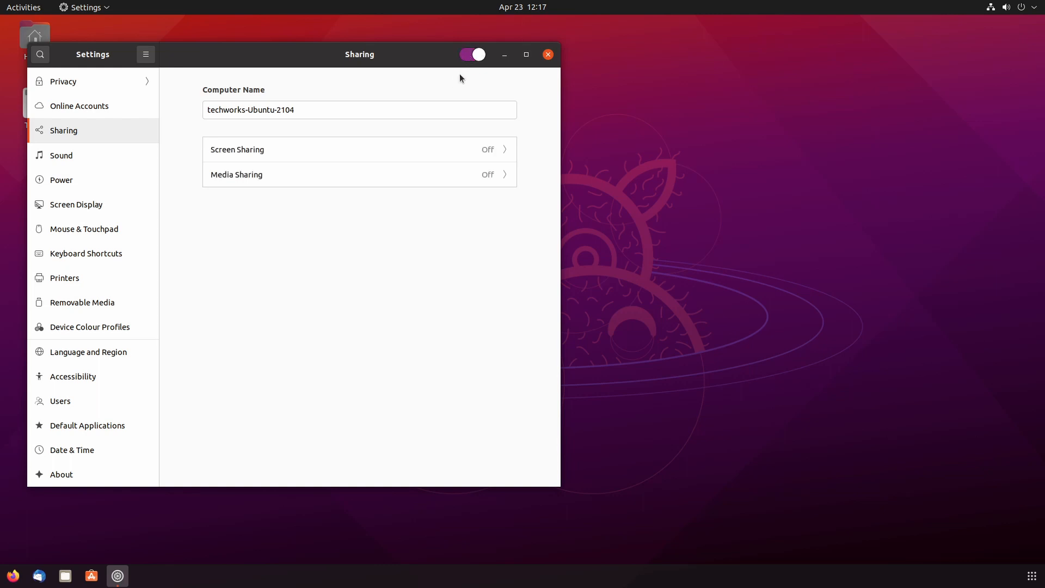
{"action": "mouse_move", "coordinate": [310, 142]}
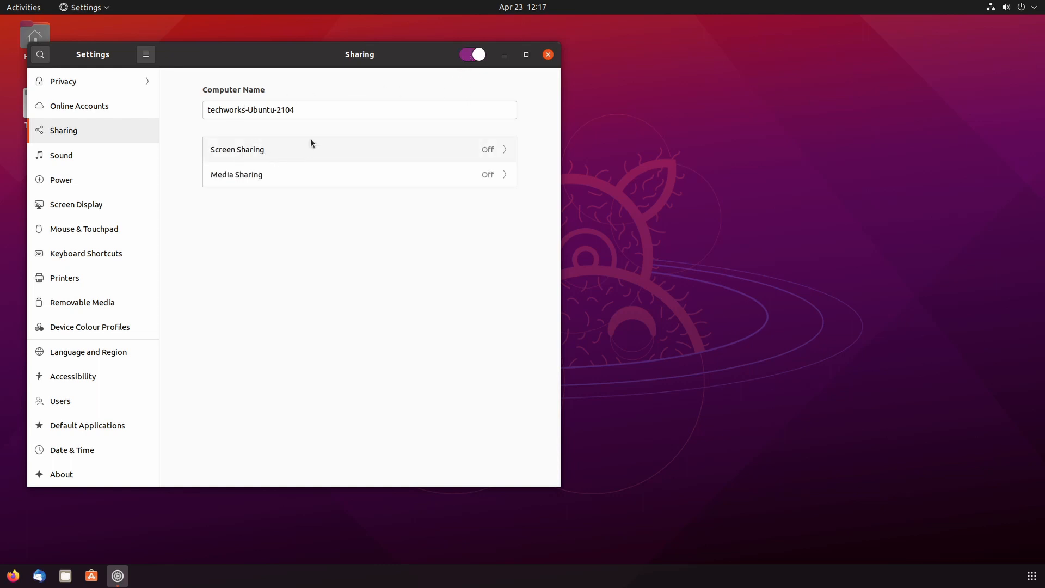
{"action": "left_click", "coordinate": [359, 109]}
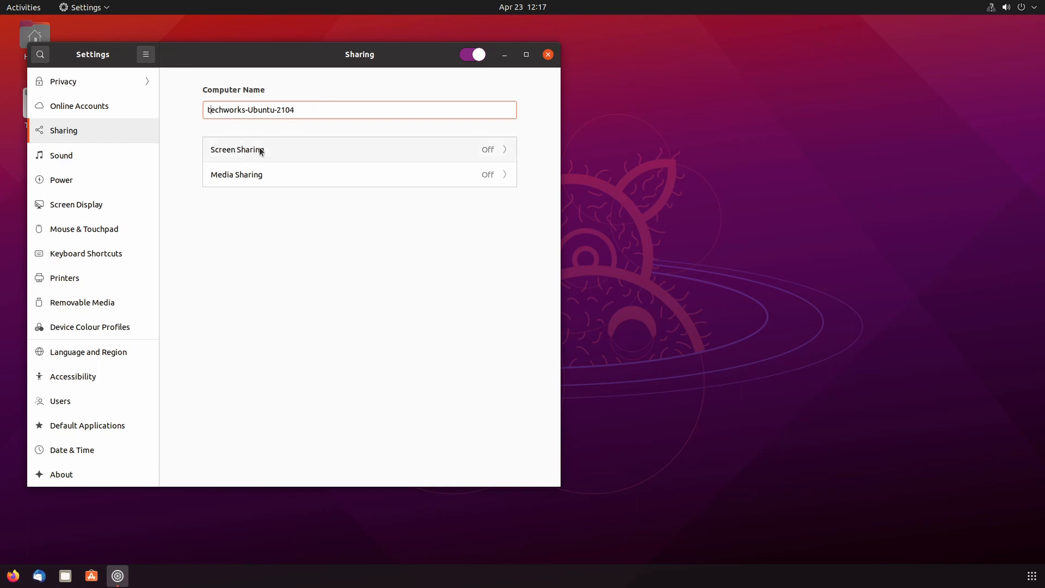
{"action": "left_click", "coordinate": [237, 149]}
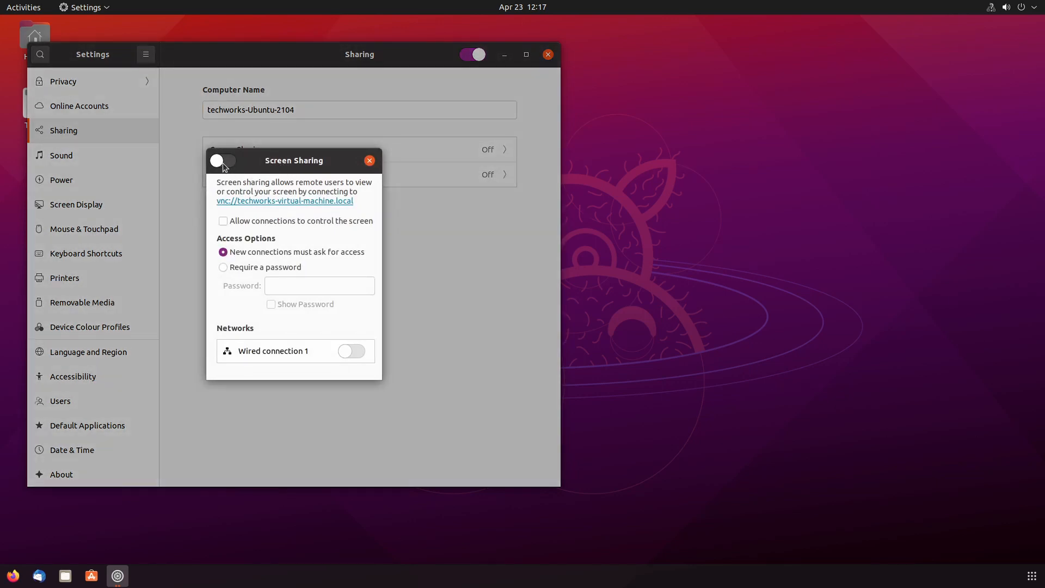
Step: Enable Screen Sharing and allow connections to control the screen
{"action": "left_click", "coordinate": [222, 160]}
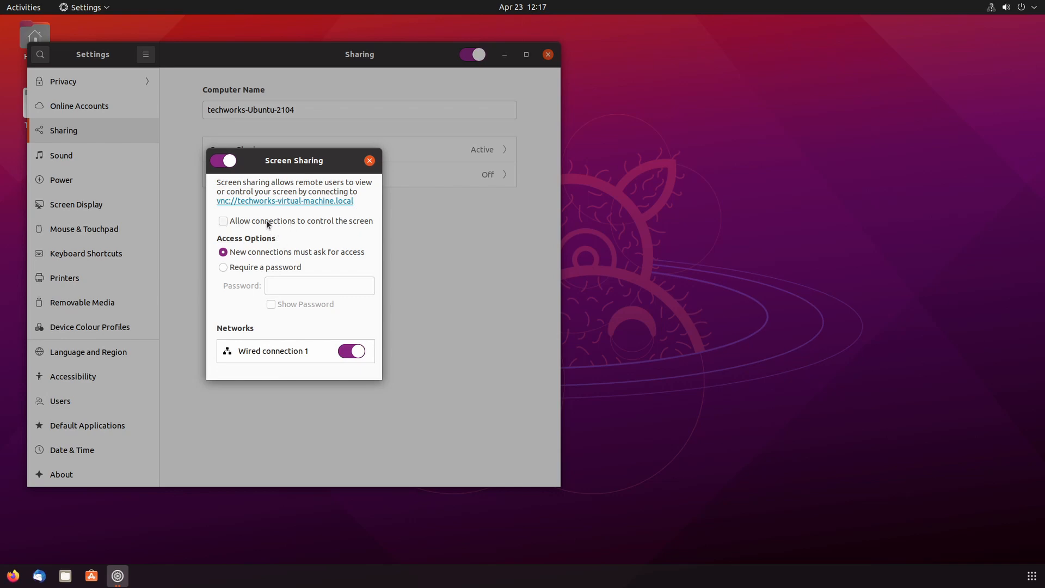
{"action": "left_click", "coordinate": [222, 220]}
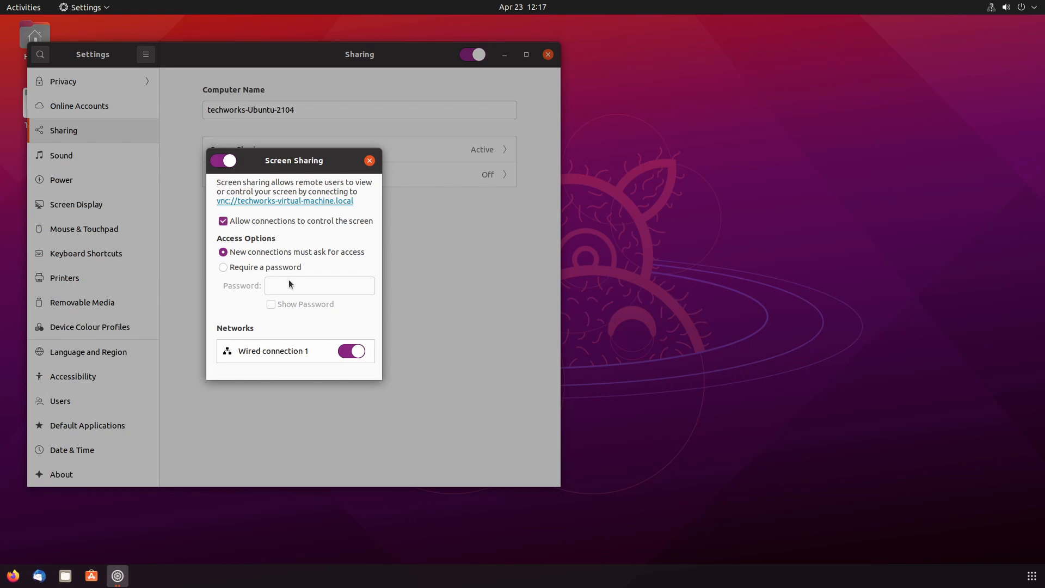
{"action": "mouse_move", "coordinate": [250, 268]}
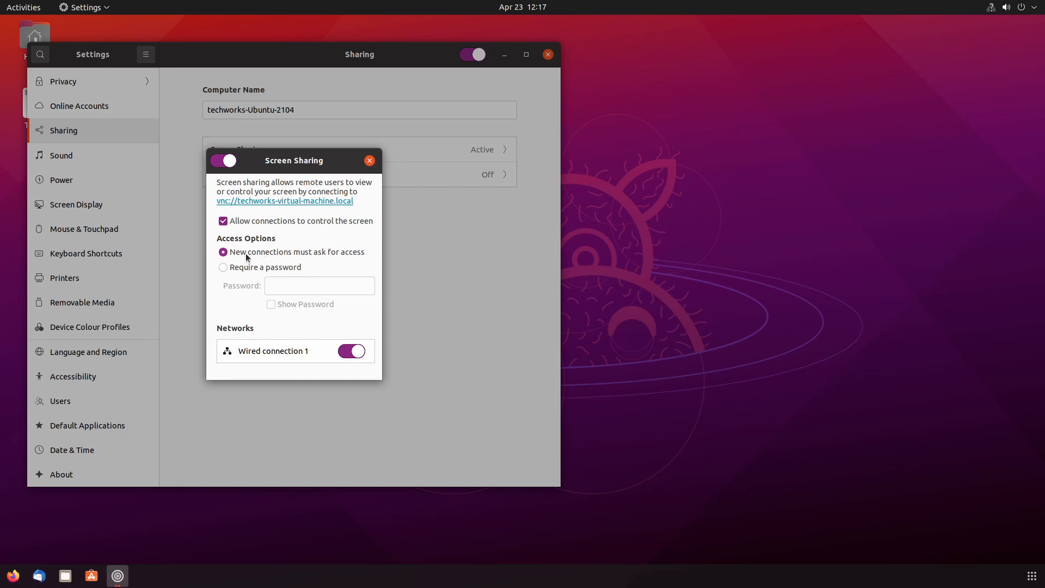
{"action": "mouse_move", "coordinate": [335, 266]}
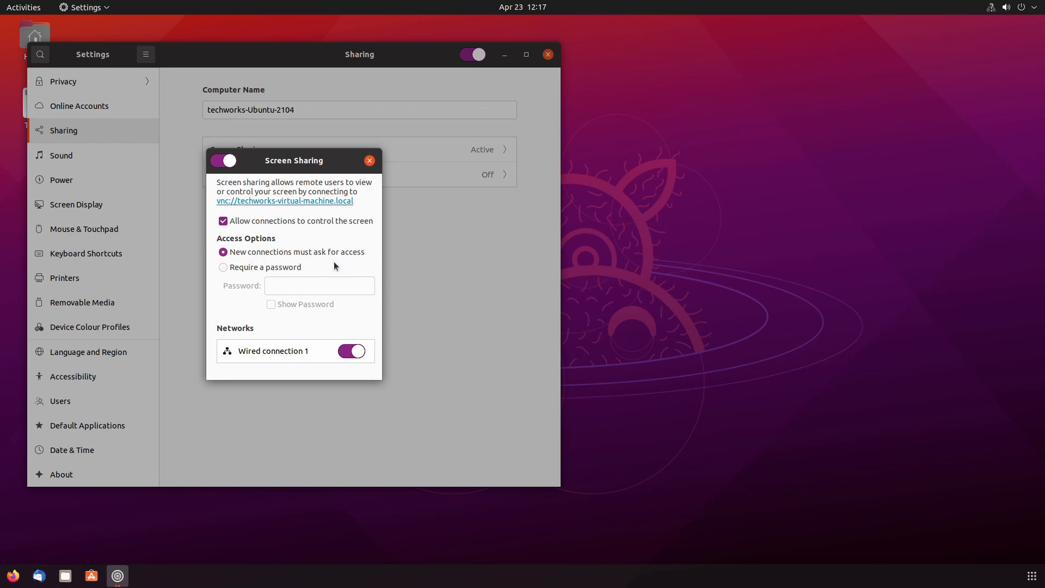
{"action": "mouse_move", "coordinate": [314, 273]}
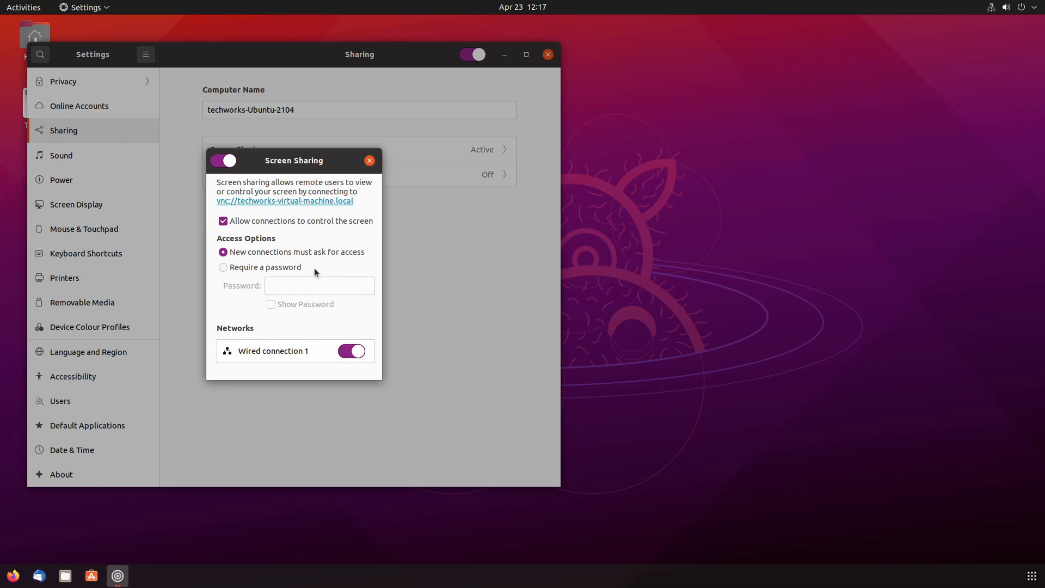
{"action": "mouse_move", "coordinate": [558, 307]}
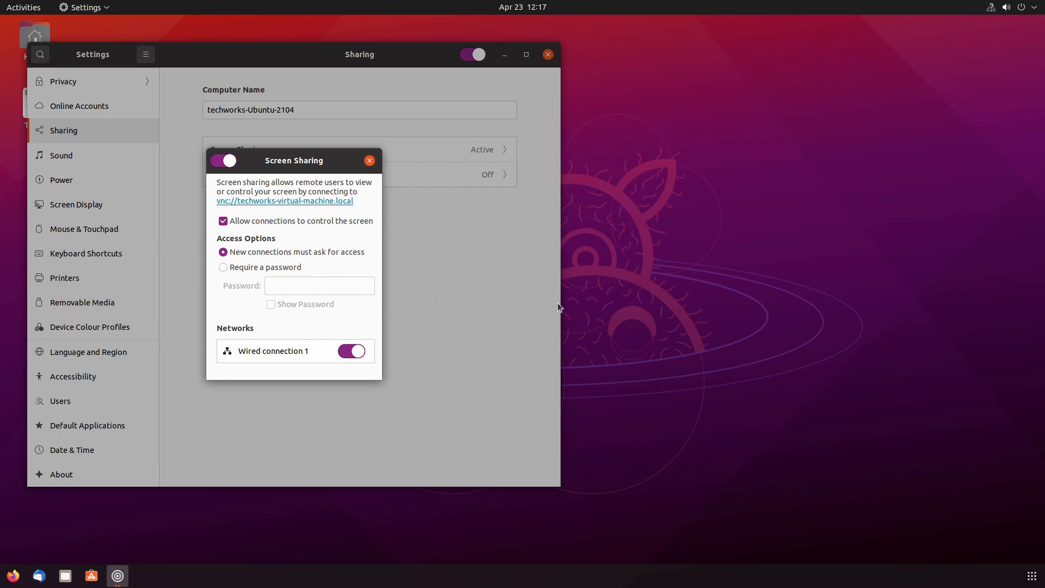
{"action": "mouse_move", "coordinate": [369, 316]}
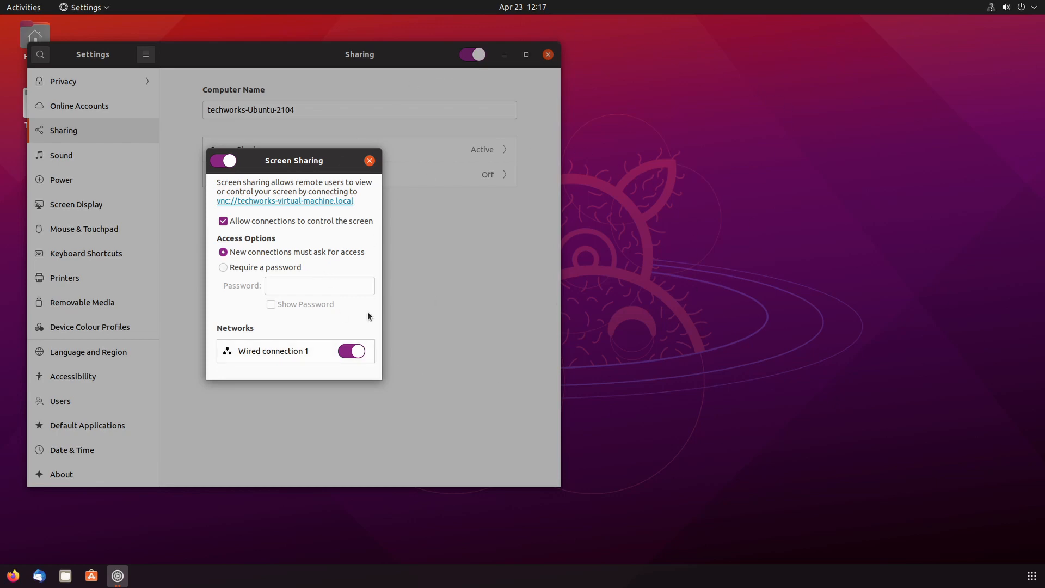
{"action": "mouse_move", "coordinate": [611, 291]}
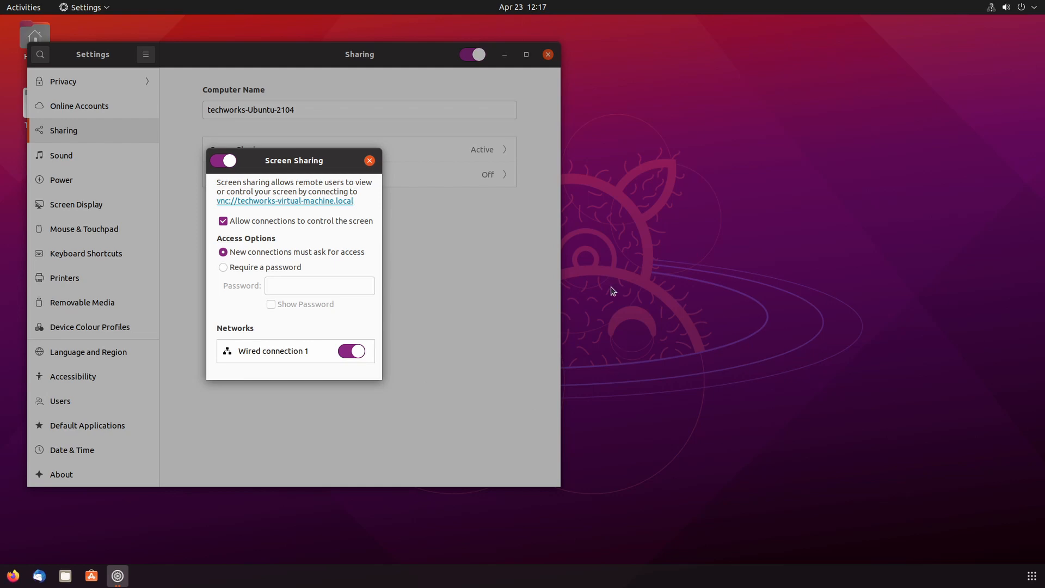
{"action": "mouse_move", "coordinate": [505, 122]}
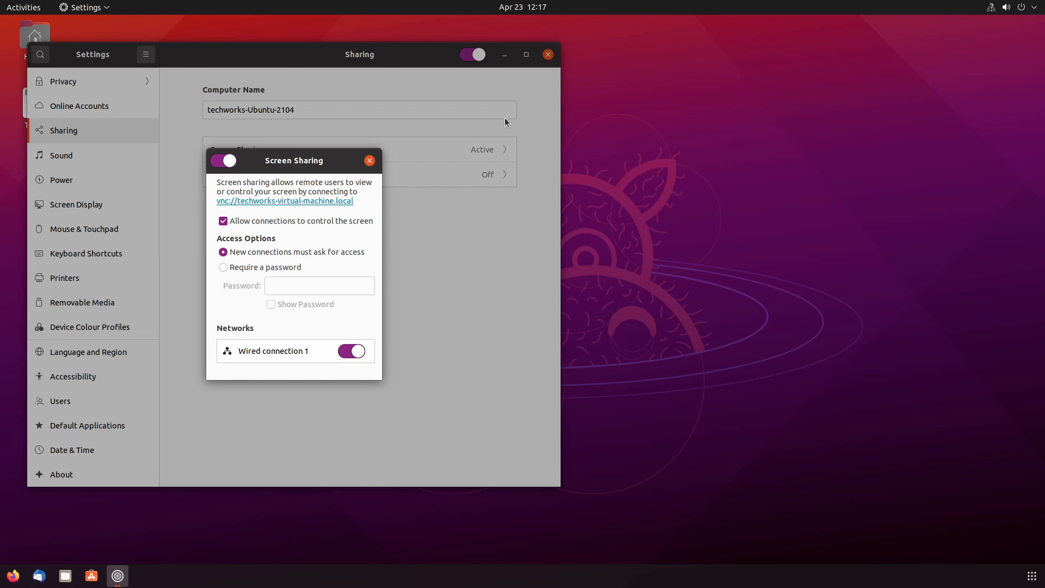
{"action": "mouse_move", "coordinate": [474, 172]}
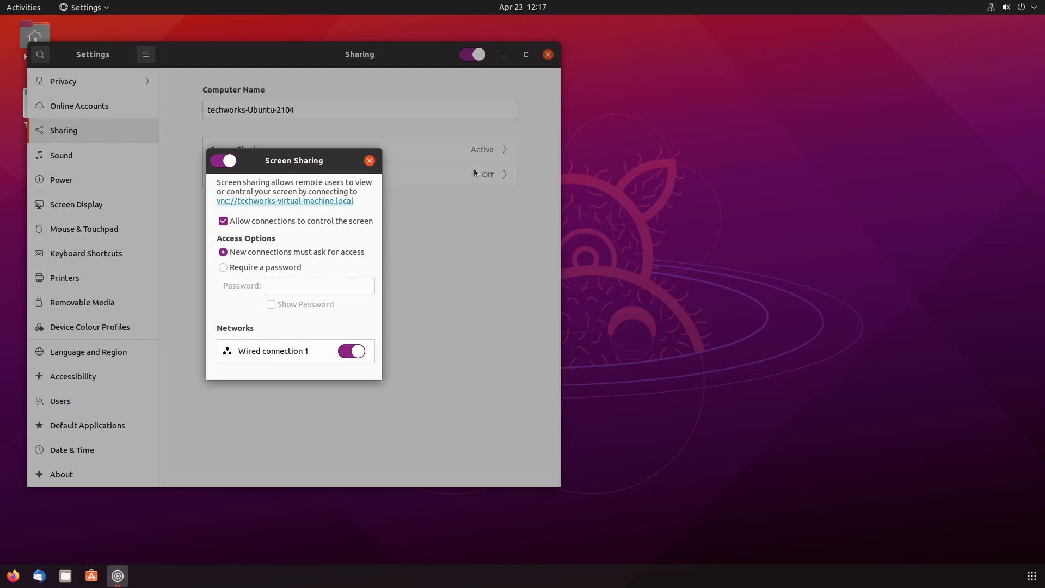
{"action": "mouse_move", "coordinate": [574, 119]}
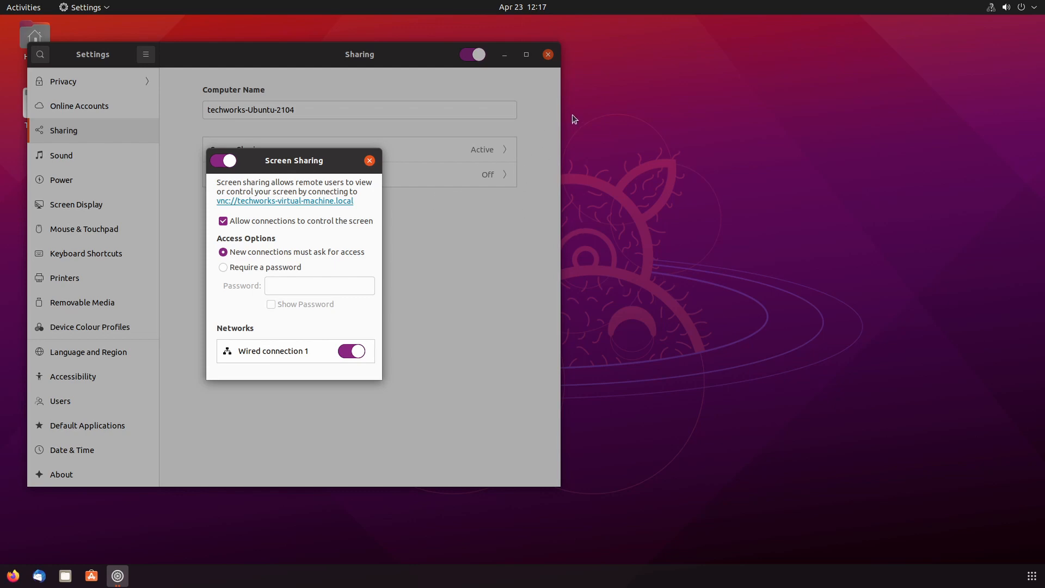
{"action": "mouse_move", "coordinate": [484, 210]}
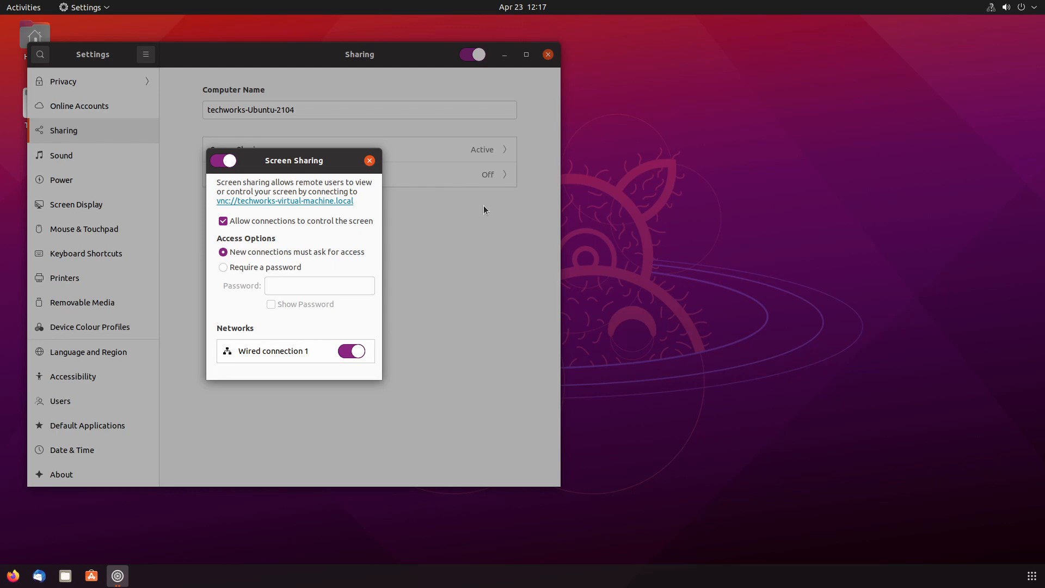
Step: Require a password for screen sharing connections, then close Settings
{"action": "left_click", "coordinate": [223, 267]}
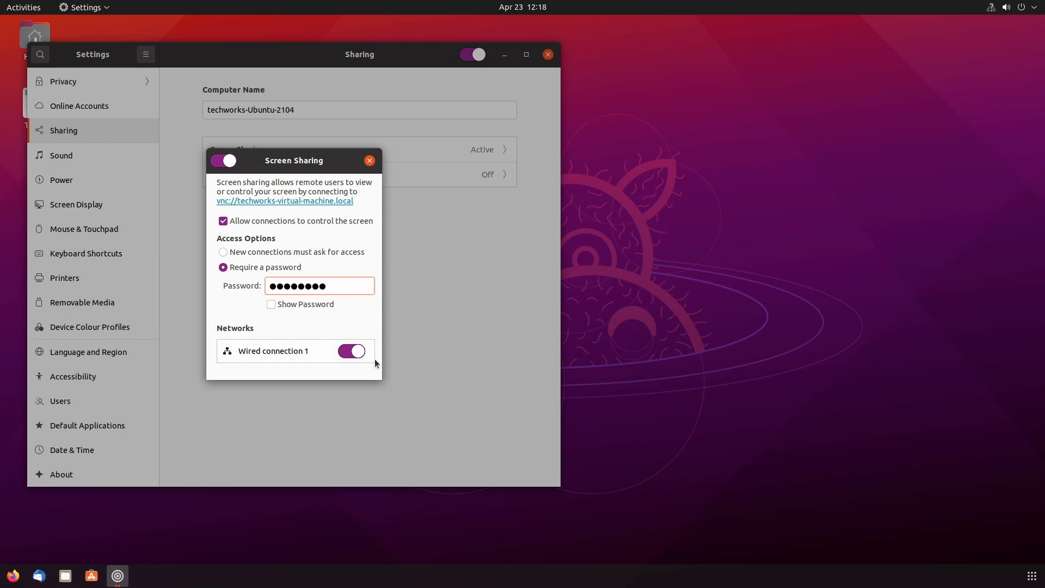
{"action": "left_click", "coordinate": [320, 285]}
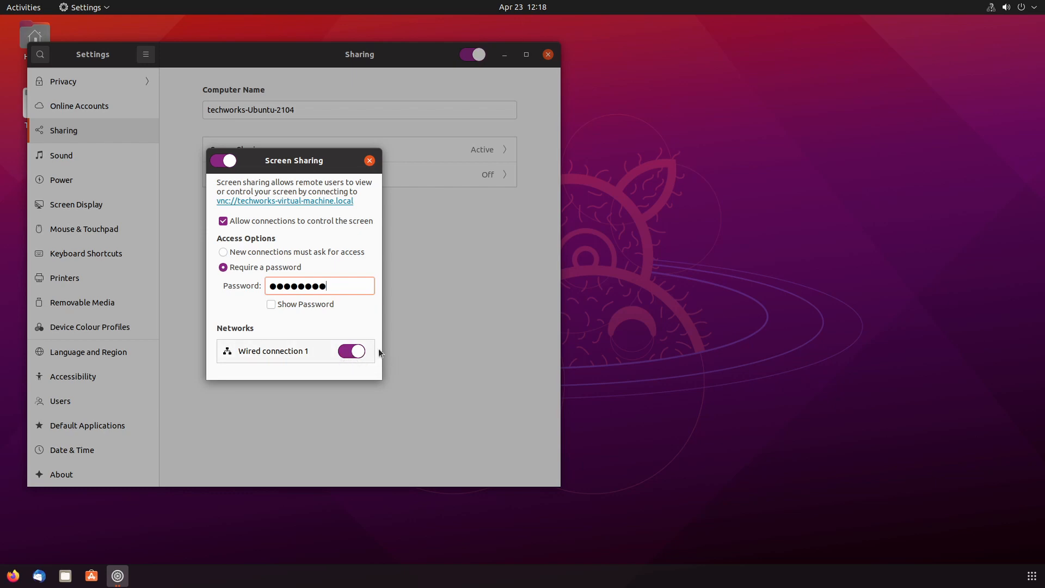
{"action": "left_click", "coordinate": [369, 160]}
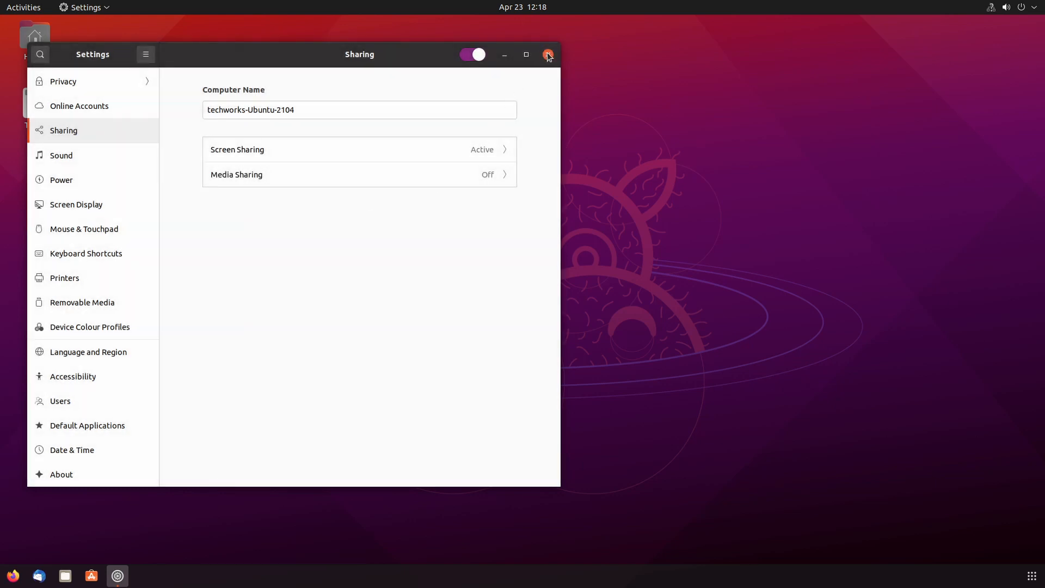
{"action": "left_click", "coordinate": [547, 54]}
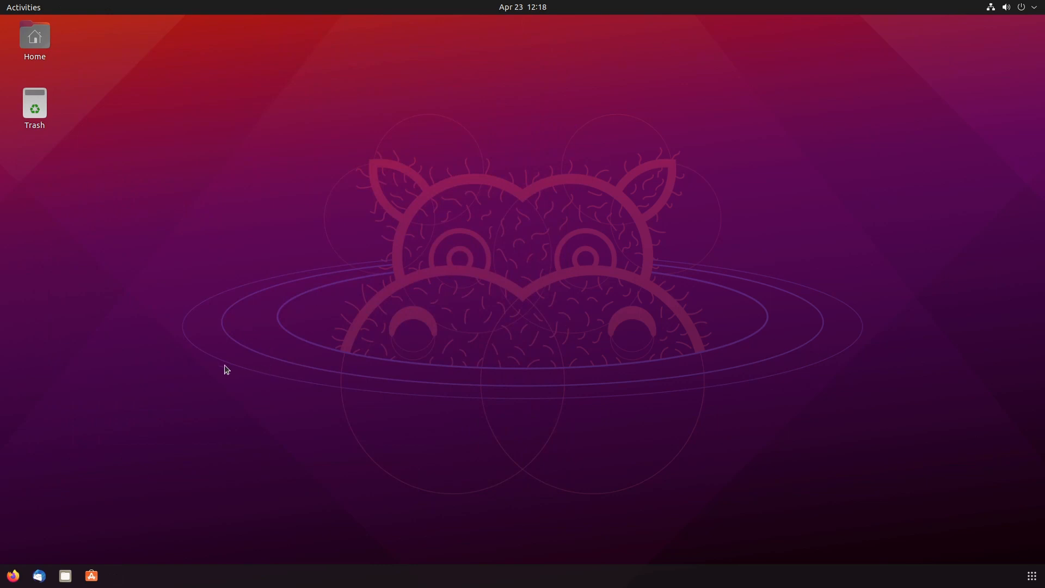
{"action": "mouse_move", "coordinate": [189, 372]}
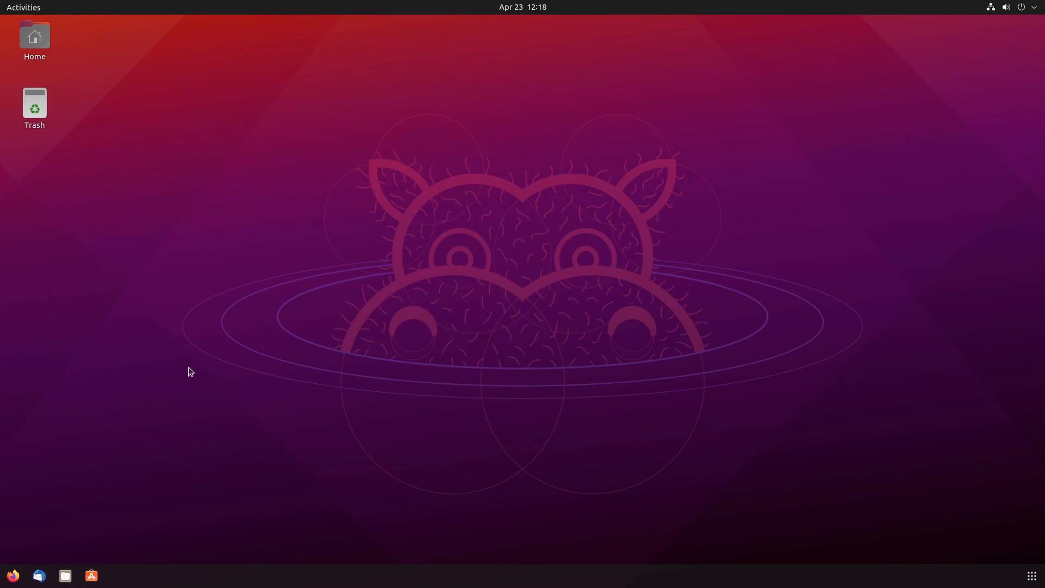
{"action": "mouse_move", "coordinate": [177, 392]}
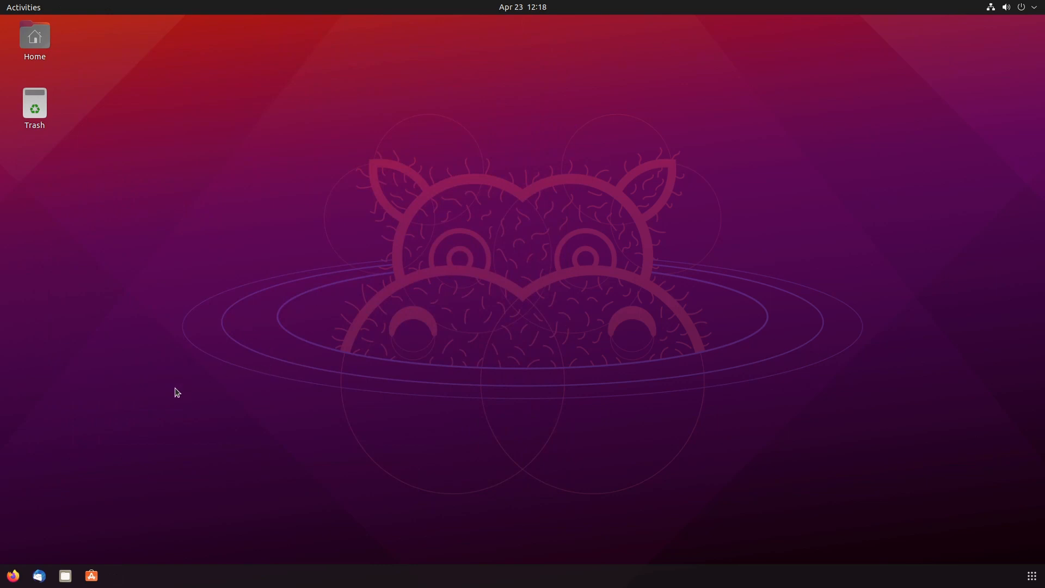
{"action": "mouse_move", "coordinate": [153, 389]}
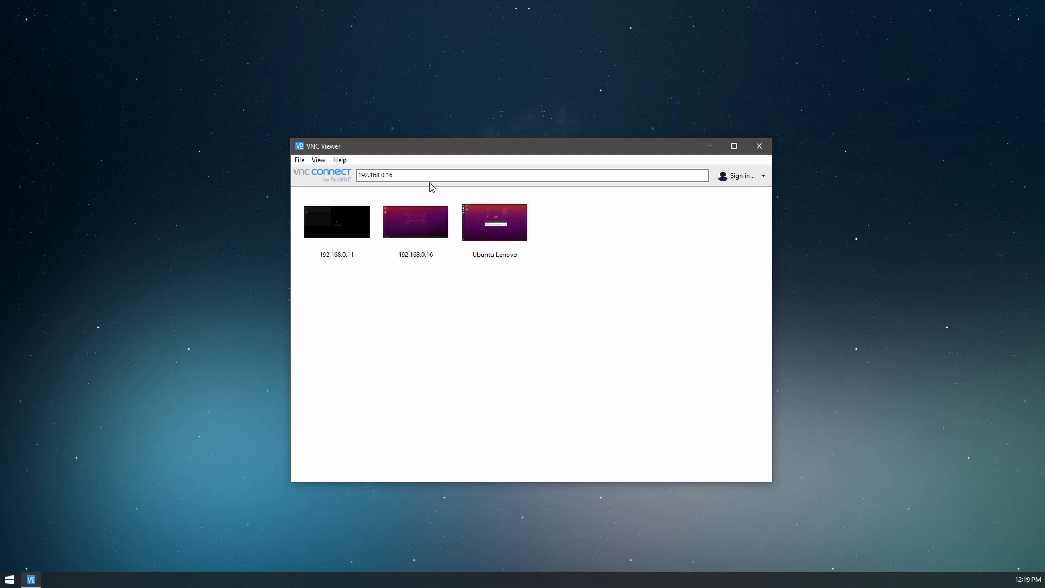
Step: Open Properties for the 192.168.0.16 connection from its right-click menu
{"action": "left_click", "coordinate": [426, 175]}
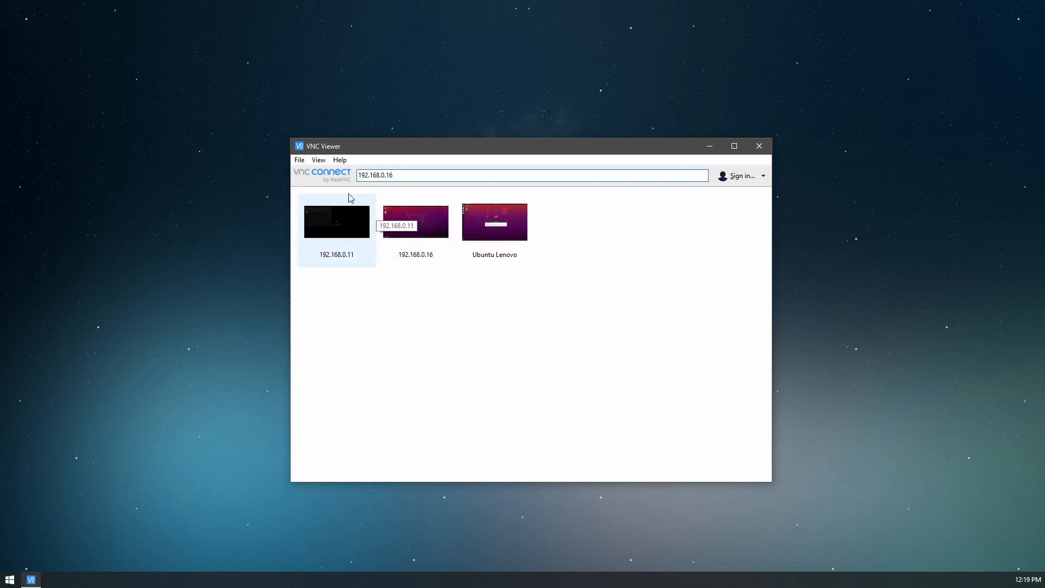
{"action": "left_click", "coordinate": [416, 222]}
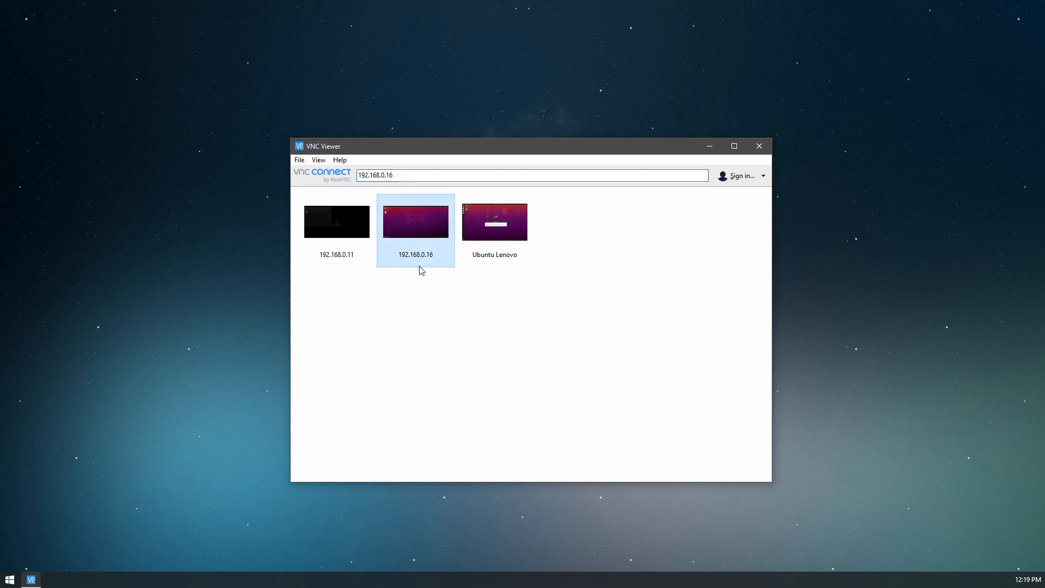
{"action": "right_click", "coordinate": [415, 221]}
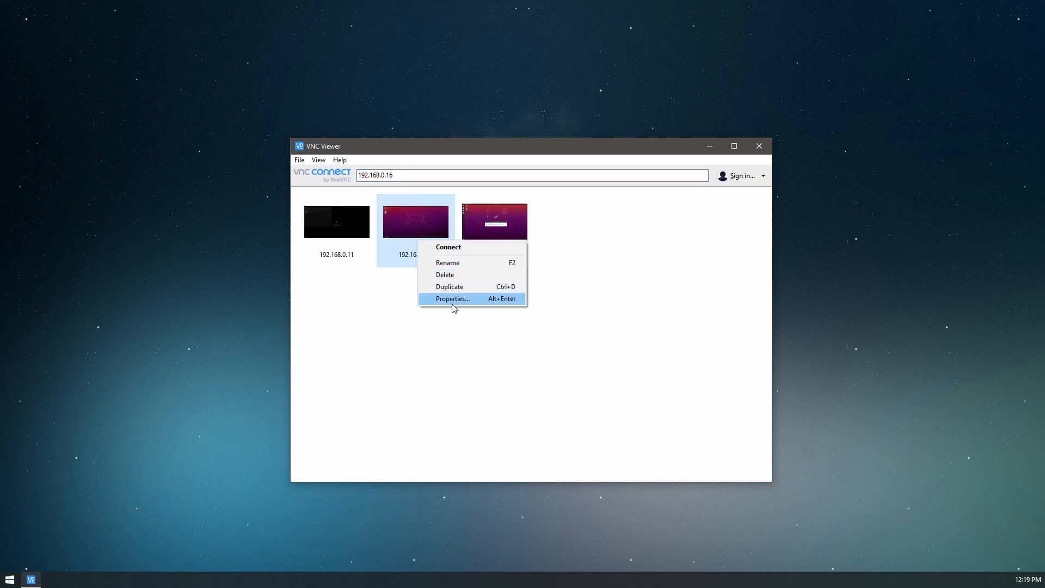
{"action": "left_click", "coordinate": [452, 298]}
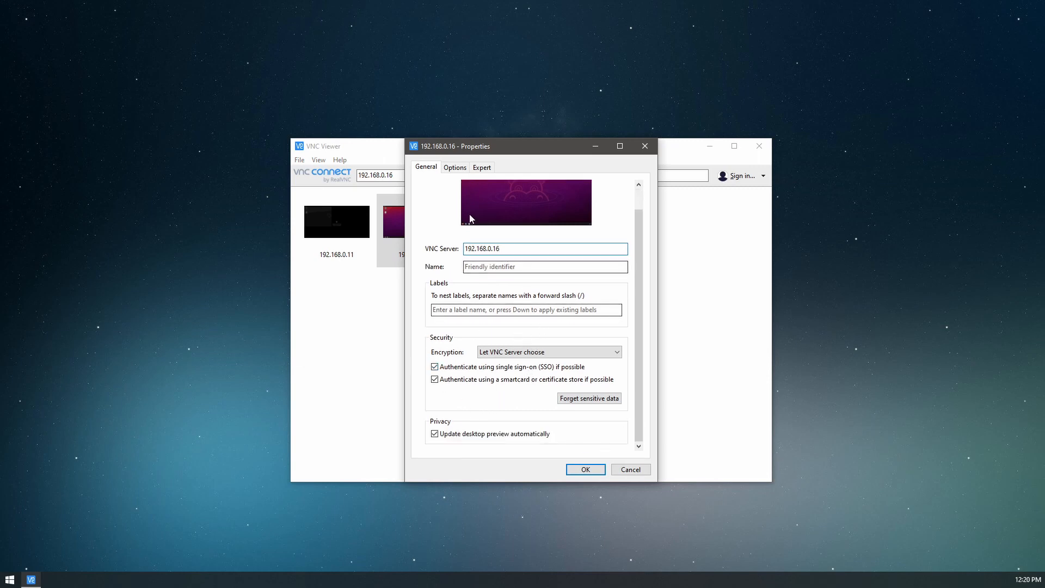
Step: Set the 192.168.0.16 connection's picture quality to Automatic and save
{"action": "left_click", "coordinate": [454, 167]}
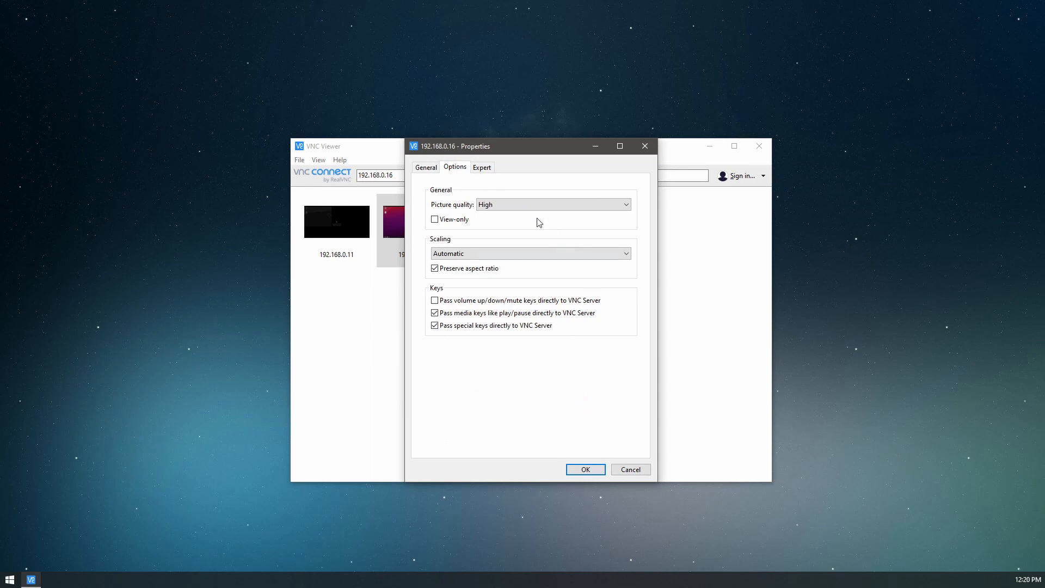
{"action": "left_click", "coordinate": [553, 204]}
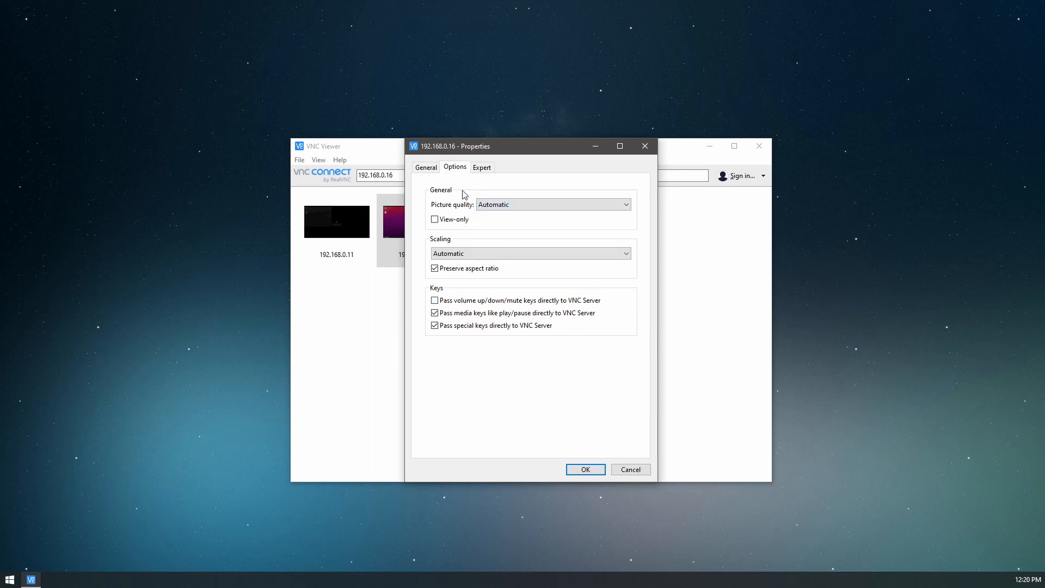
{"action": "left_click", "coordinate": [481, 166]}
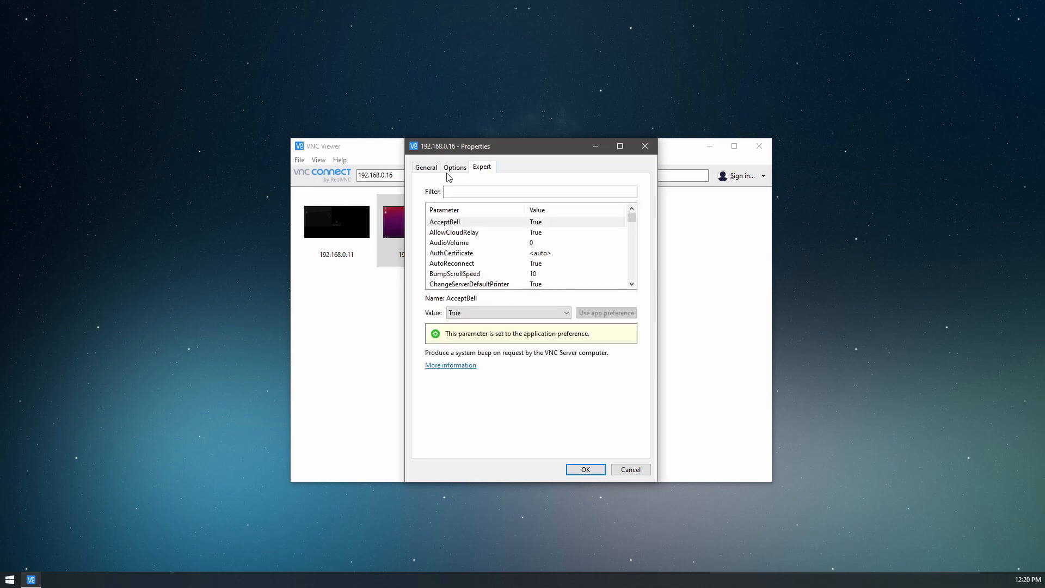
{"action": "left_click", "coordinate": [584, 469]}
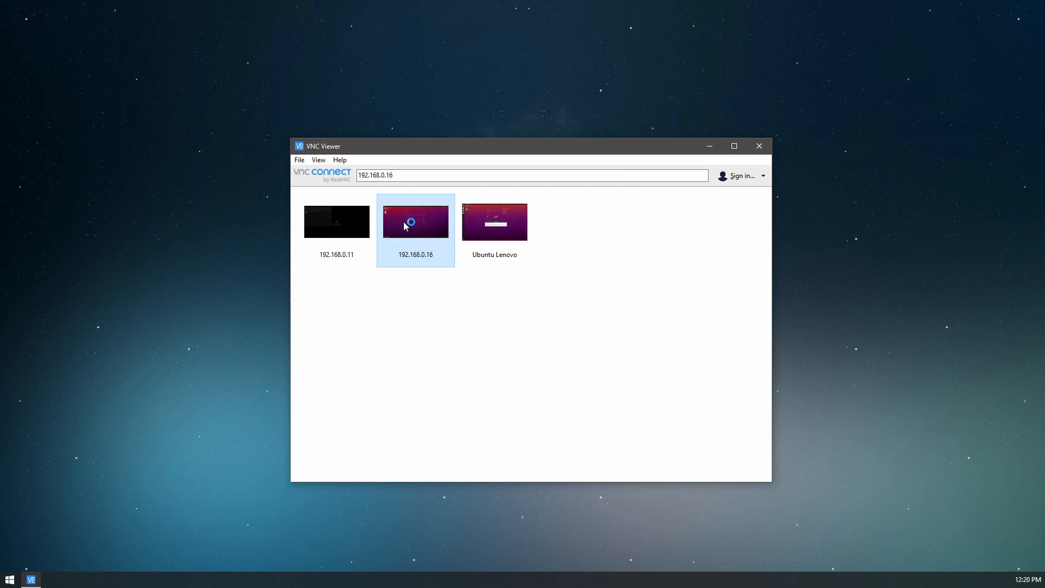
Step: Connect to the Ubuntu machine at 192.168.0.16 from its thumbnail
{"action": "double_click", "coordinate": [415, 221]}
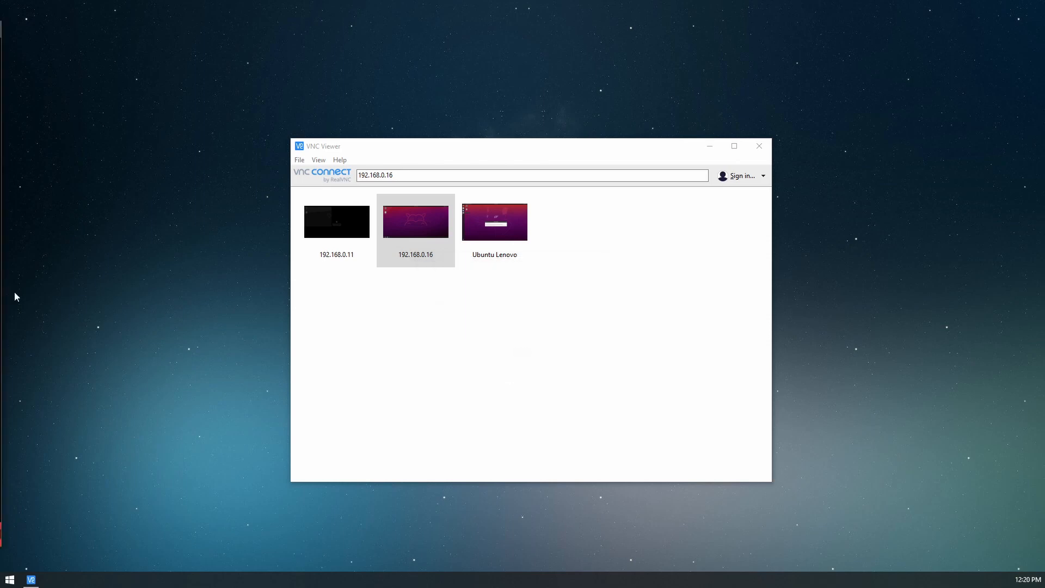
{"action": "double_click", "coordinate": [415, 222]}
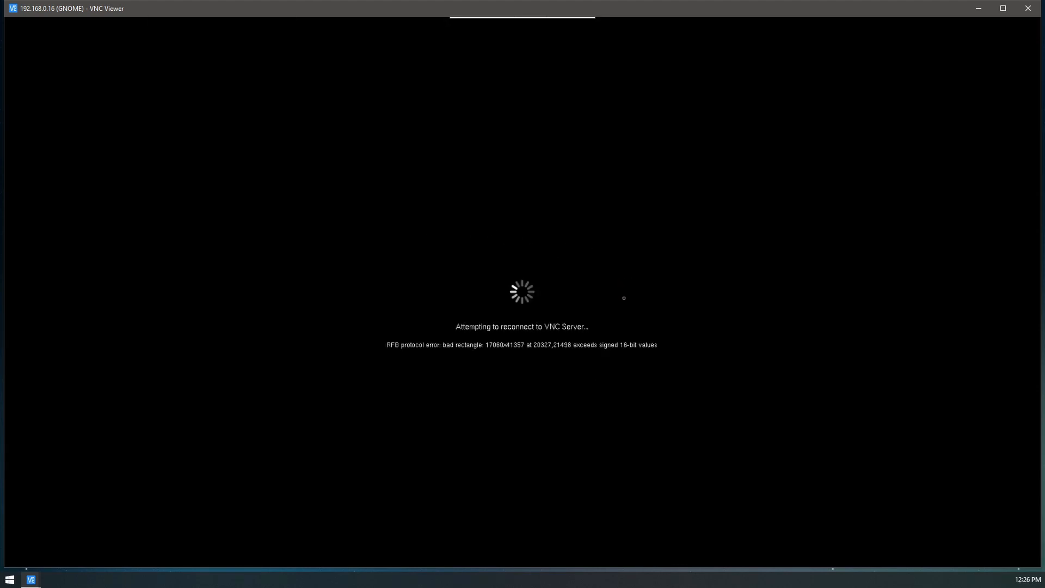
{"action": "mouse_move", "coordinate": [398, 250]}
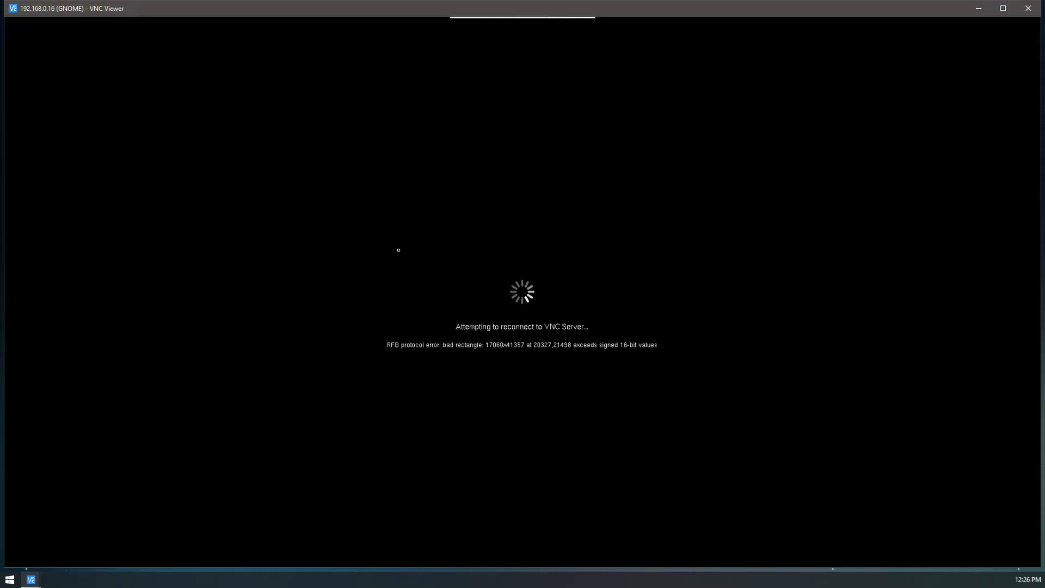
{"action": "mouse_move", "coordinate": [585, 250]}
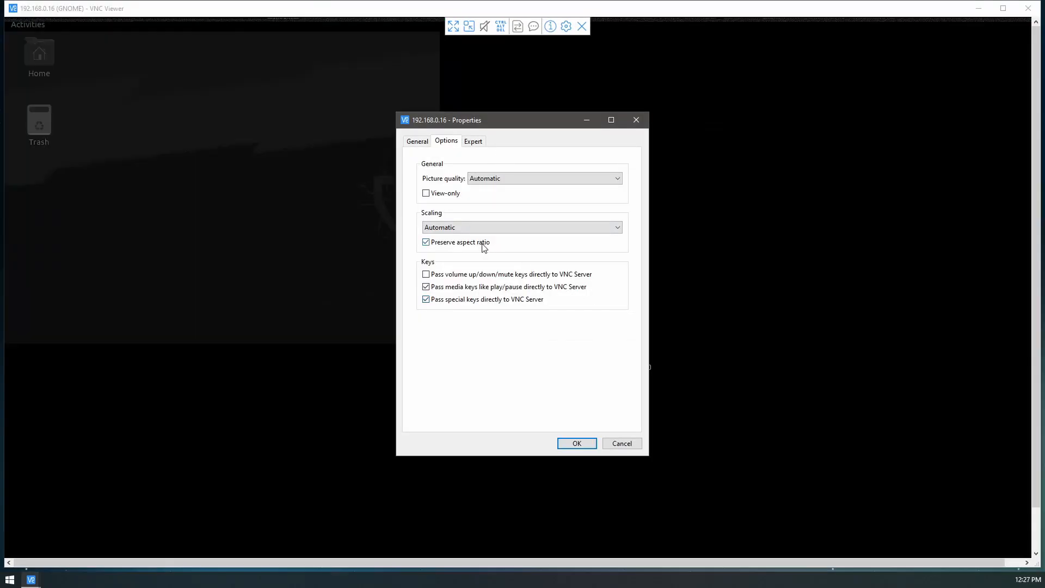
Step: Set the session's picture quality to High and scaling to 100%, then apply
{"action": "left_click", "coordinate": [543, 178]}
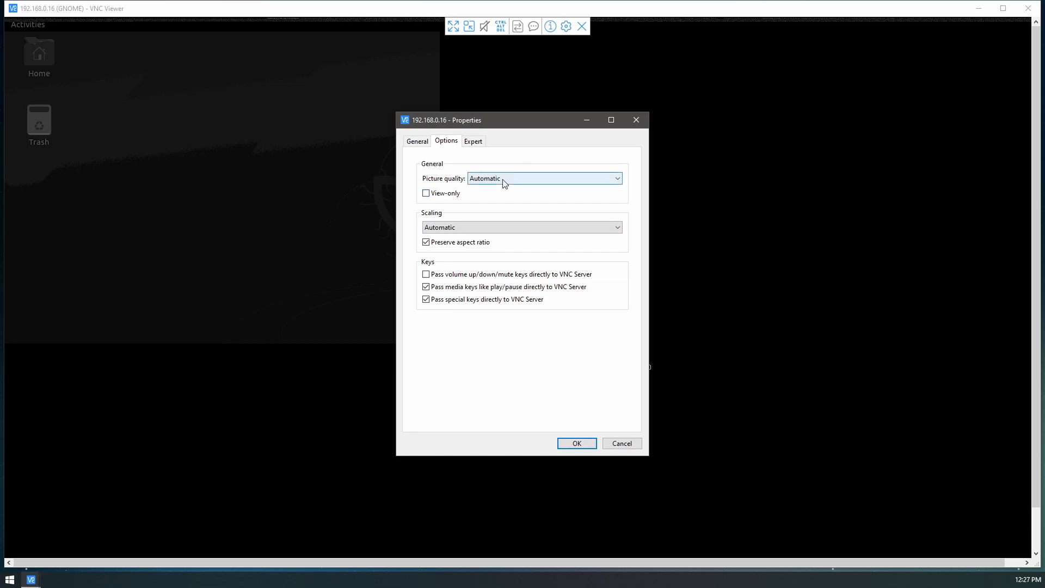
{"action": "left_click", "coordinate": [542, 178]}
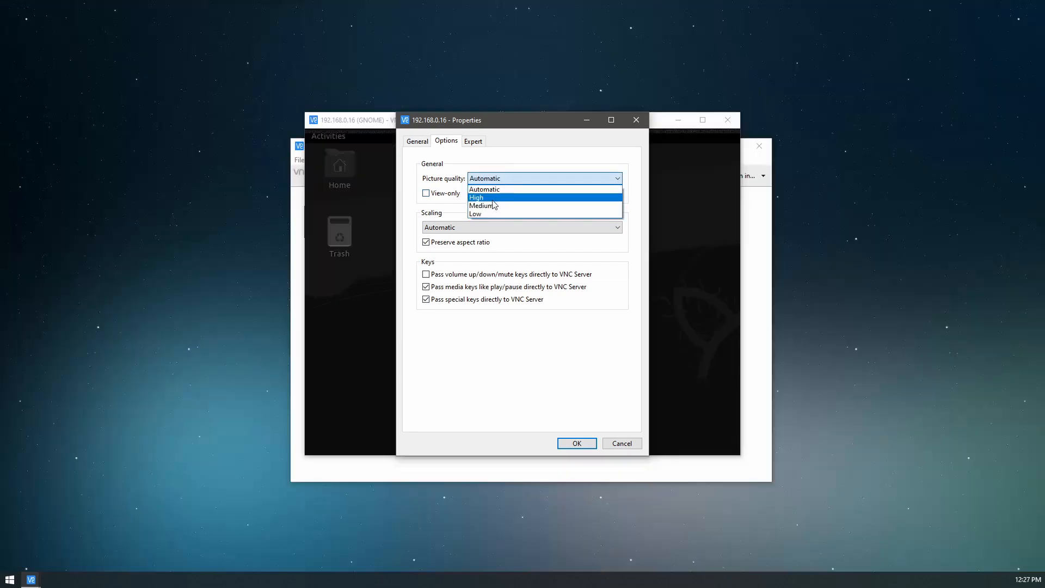
{"action": "left_click", "coordinate": [475, 197]}
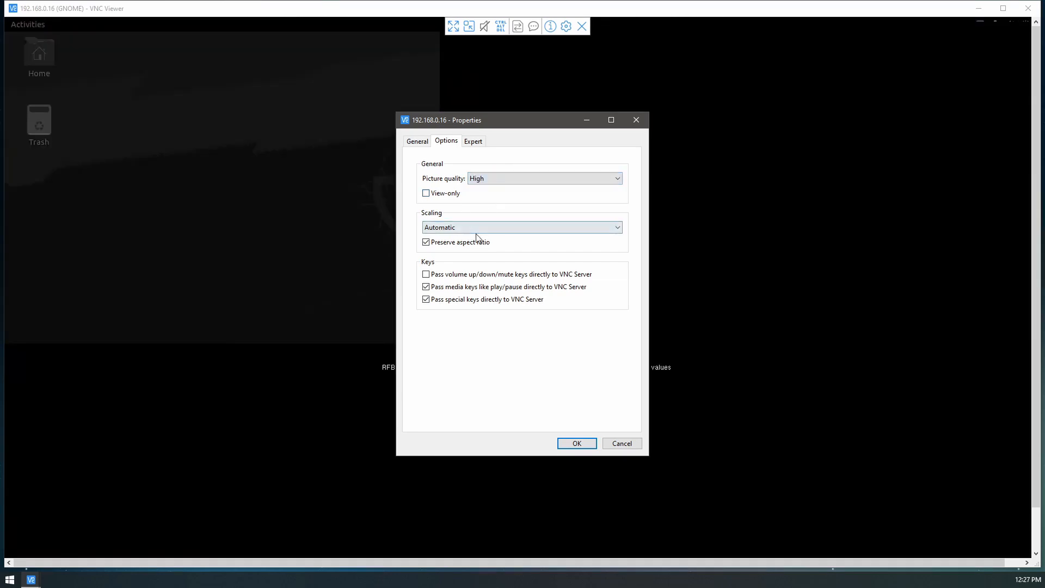
{"action": "left_click", "coordinate": [522, 227]}
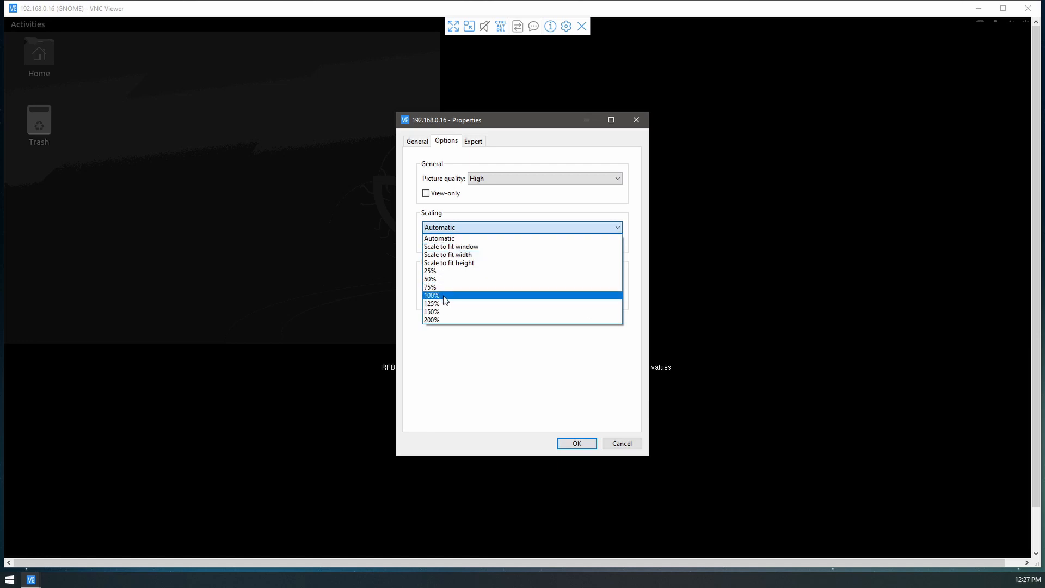
{"action": "left_click", "coordinate": [430, 295]}
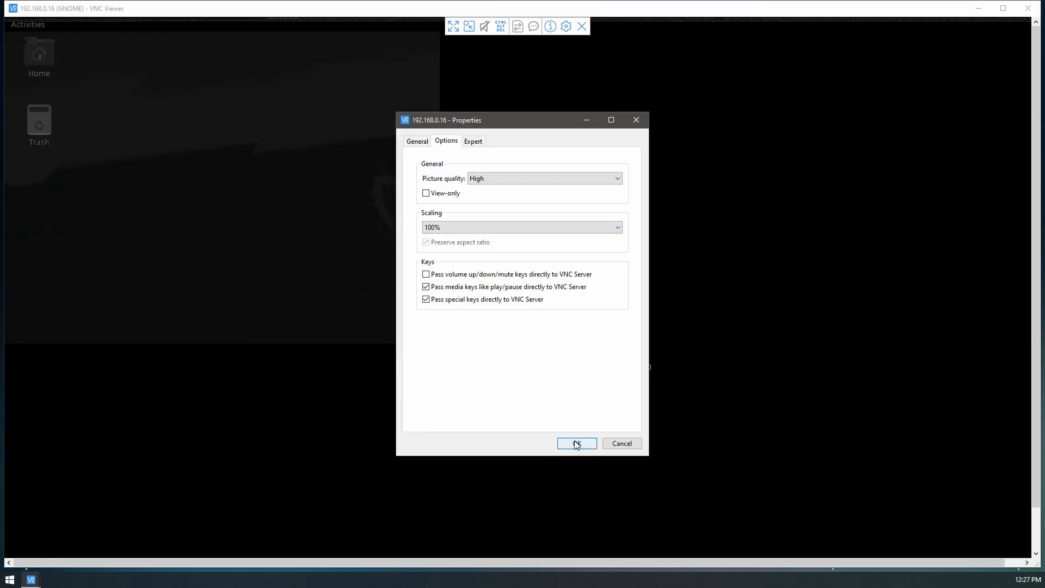
{"action": "left_click", "coordinate": [576, 443]}
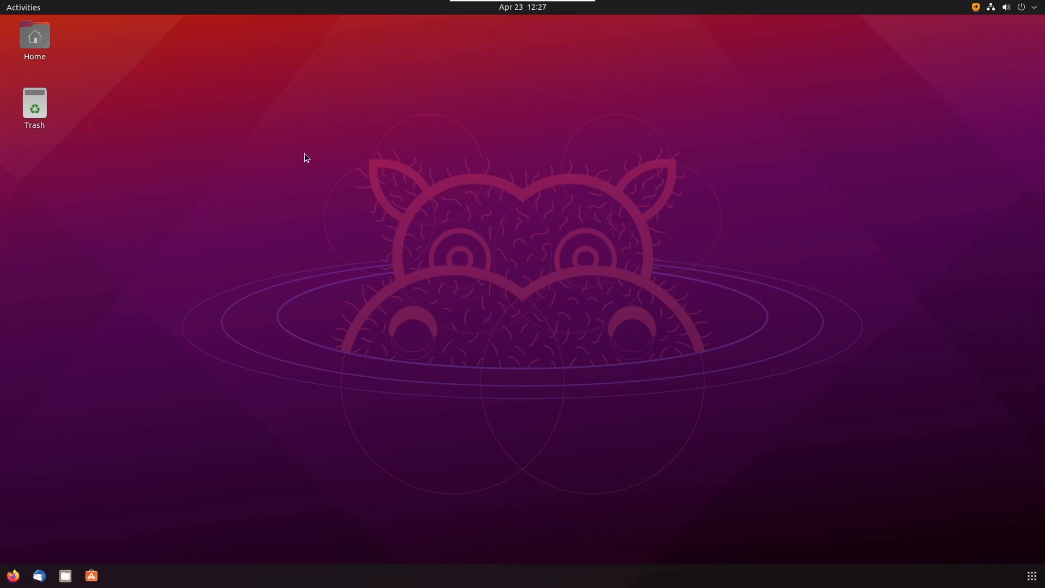
{"action": "mouse_move", "coordinate": [535, 333]}
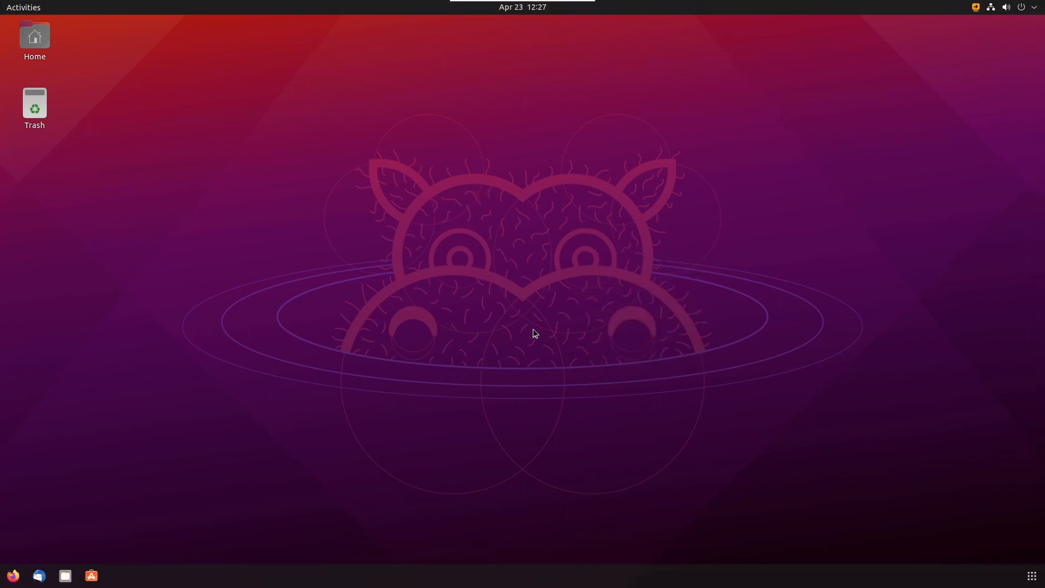
{"action": "mouse_move", "coordinate": [485, 198]}
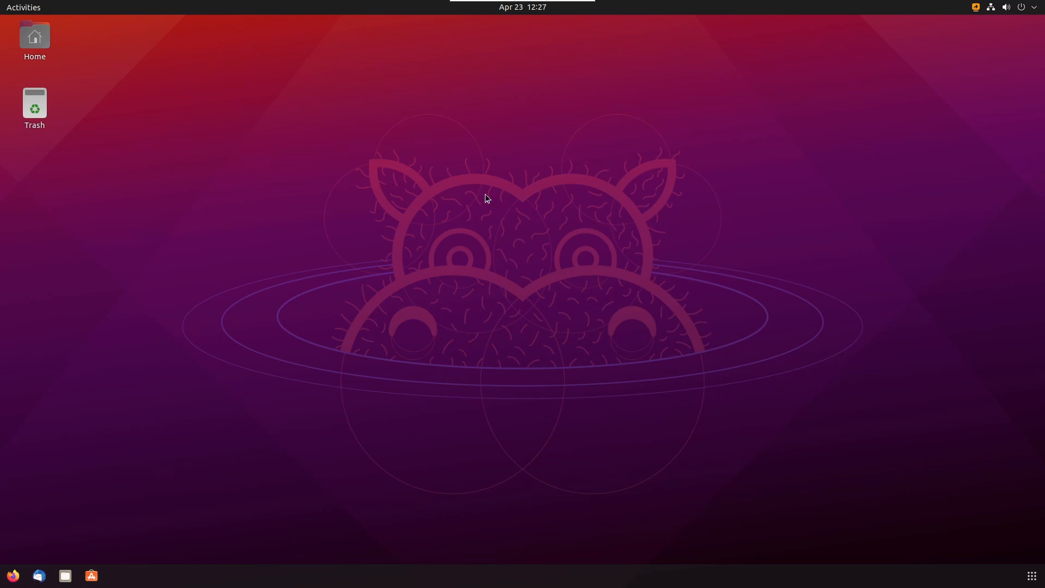
{"action": "mouse_move", "coordinate": [783, 146]}
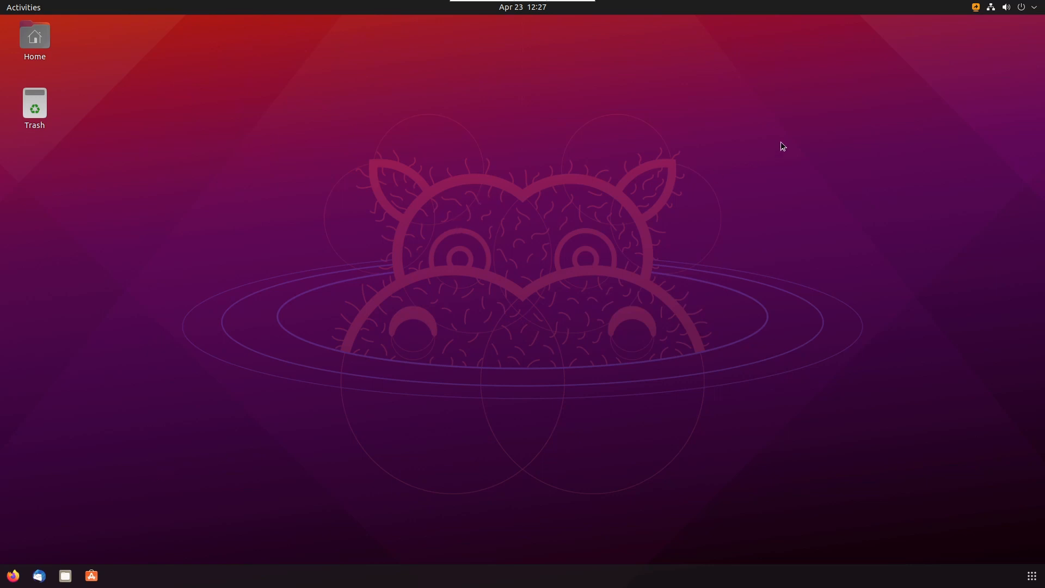
Step: Open the remote Ubuntu system menu to check whether the screen is shared
{"action": "left_click", "coordinate": [1006, 7]}
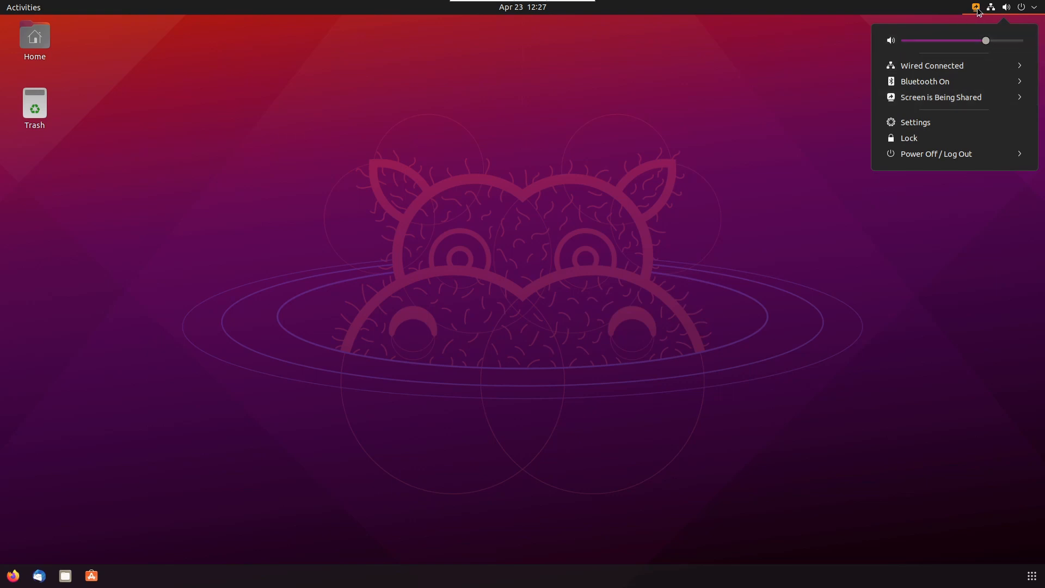
{"action": "mouse_move", "coordinate": [940, 96]}
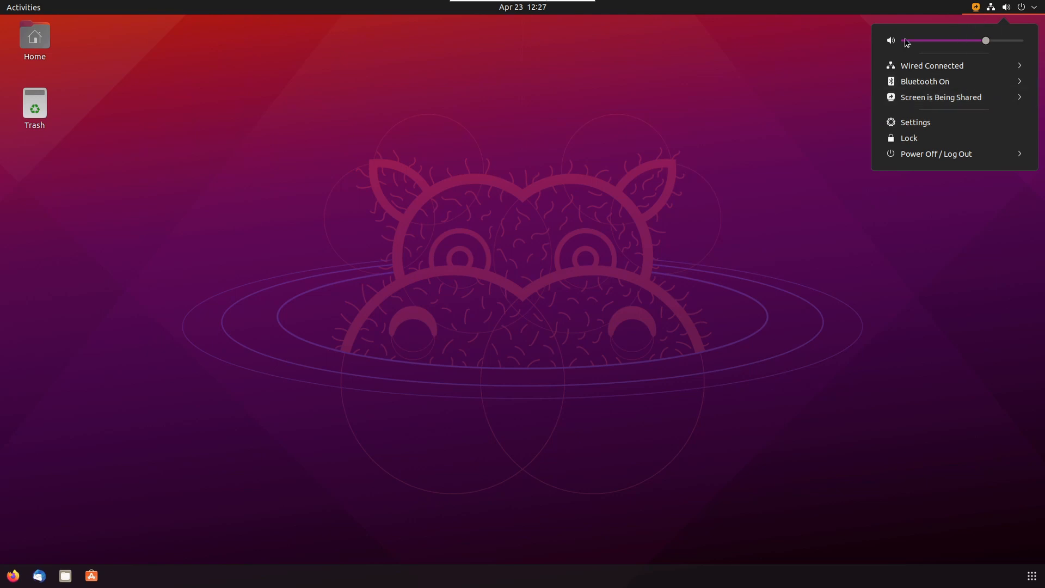
{"action": "mouse_move", "coordinate": [633, 157]}
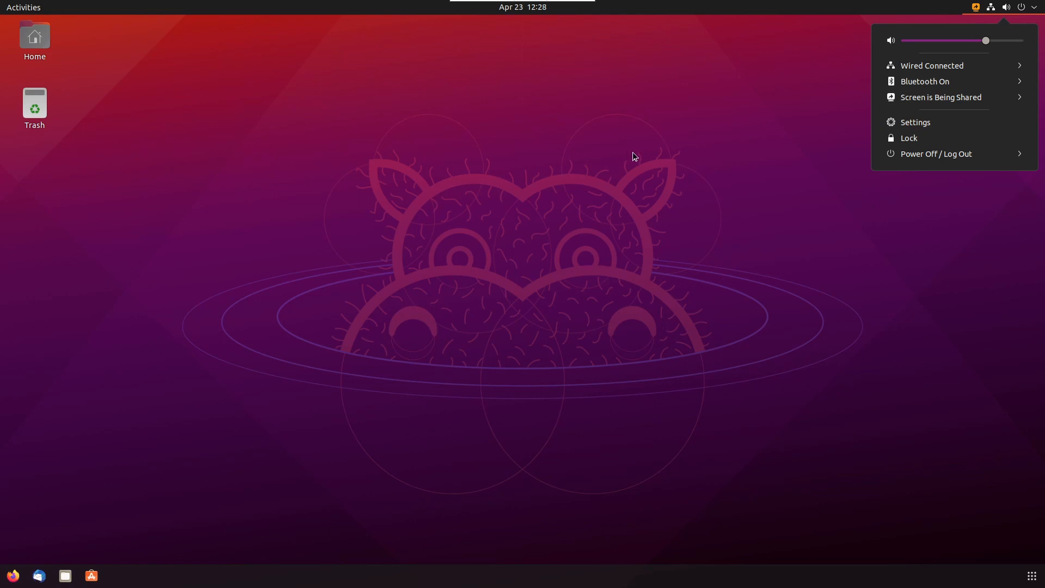
{"action": "mouse_move", "coordinate": [762, 134]}
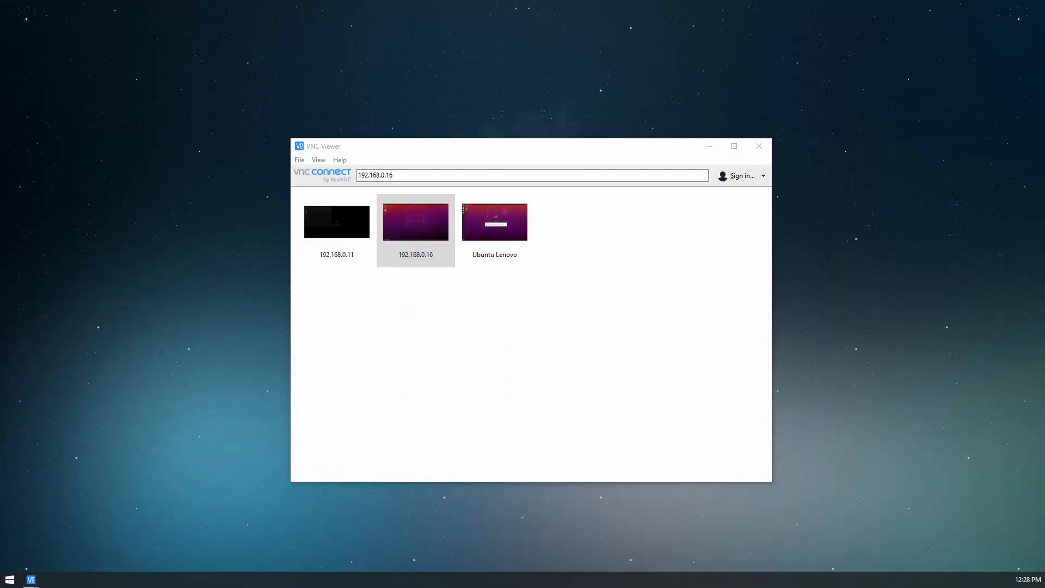
Step: Turn off screen sharing from the GNOME system menu's Screen is Being Shared entry
{"action": "double_click", "coordinate": [415, 221]}
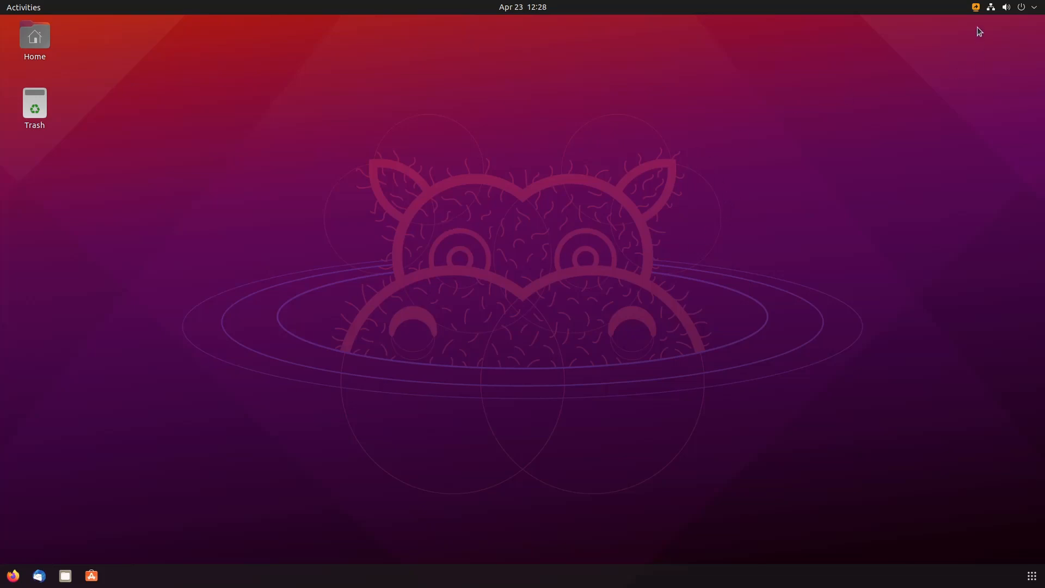
{"action": "left_click", "coordinate": [1019, 7]}
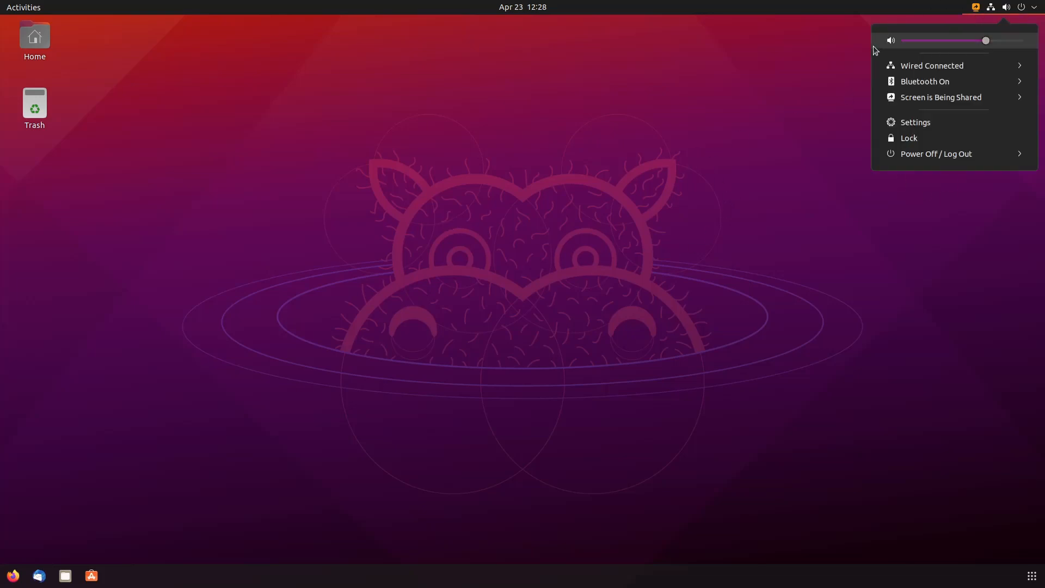
{"action": "left_click", "coordinate": [941, 97]}
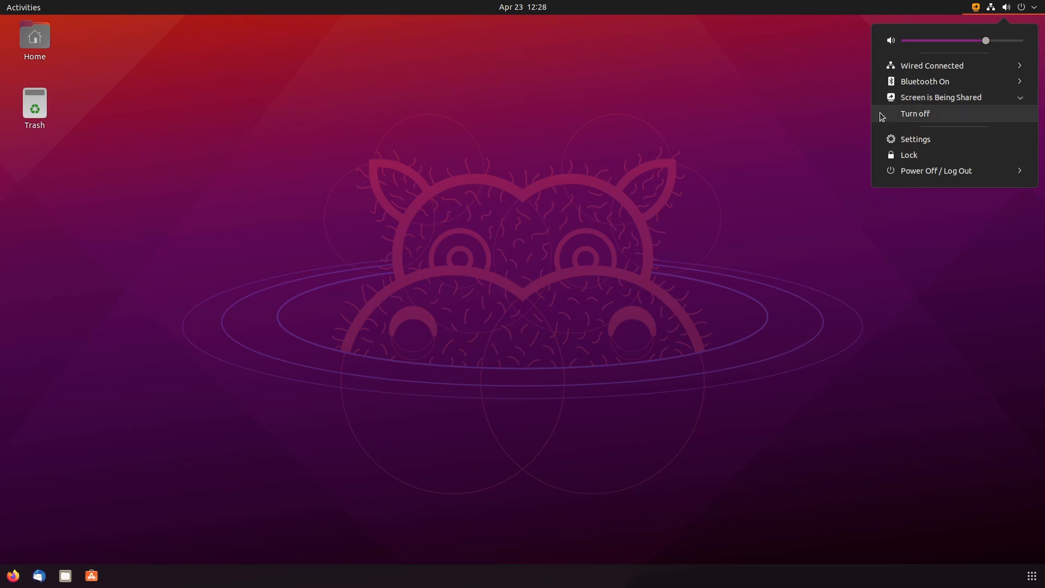
{"action": "mouse_move", "coordinate": [909, 118]}
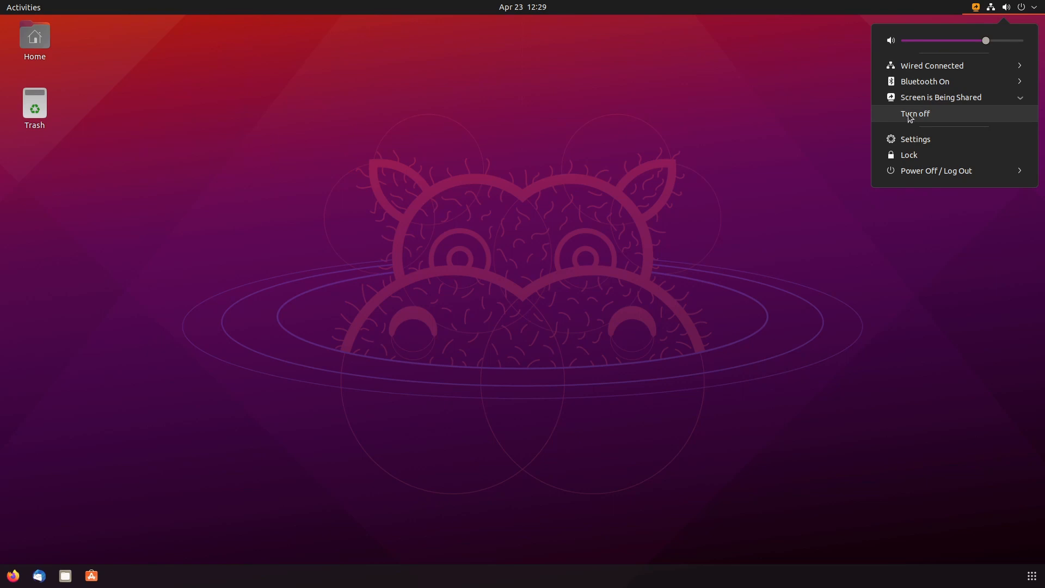
{"action": "left_click", "coordinate": [916, 113]}
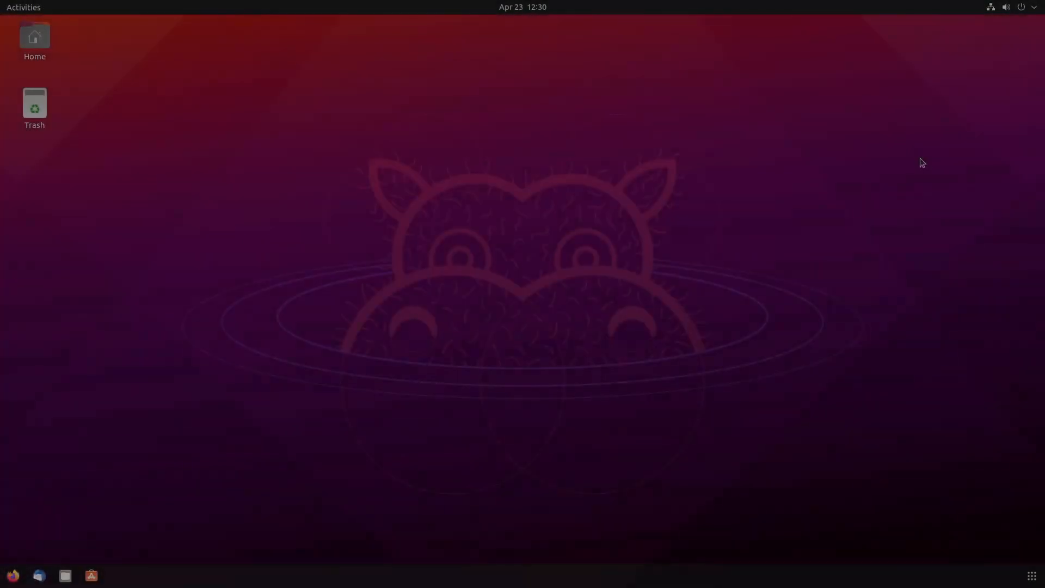
Step: In Screen Sharing settings, switch new connections to 'ask for access' instead of password
{"action": "left_click", "coordinate": [1022, 7]}
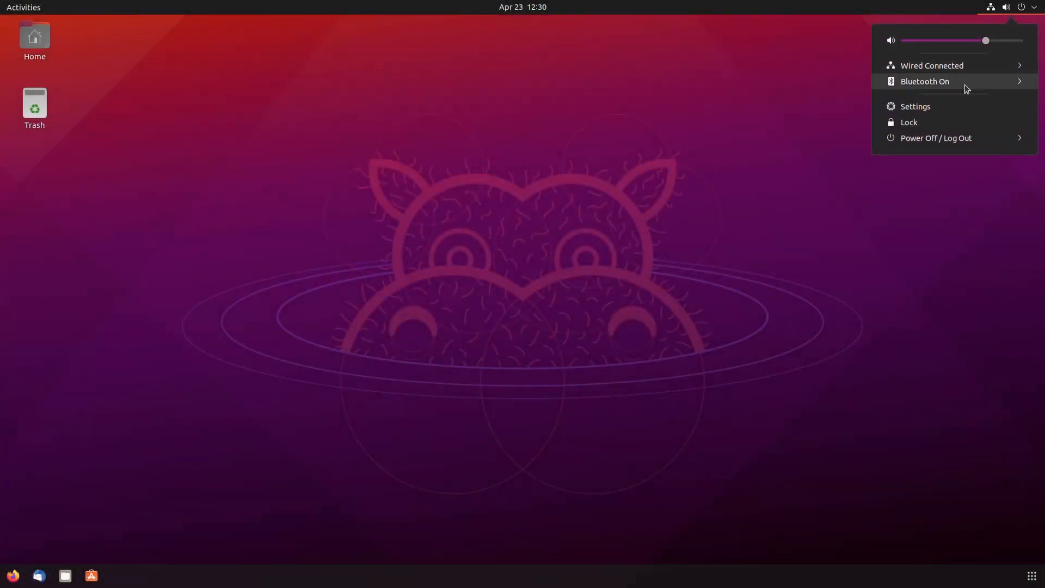
{"action": "left_click", "coordinate": [914, 106]}
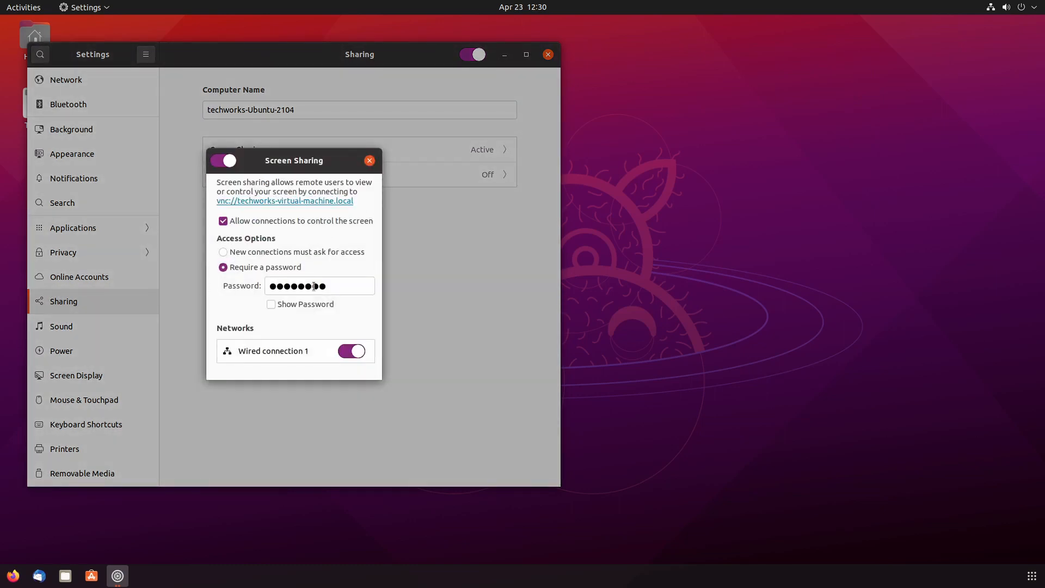
{"action": "left_click", "coordinate": [224, 252]}
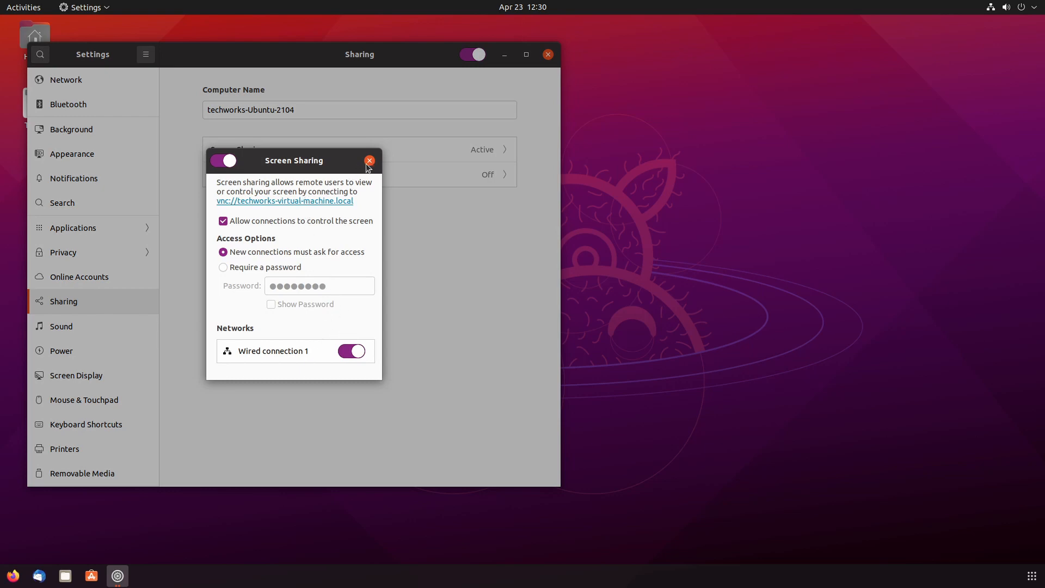
{"action": "left_click", "coordinate": [369, 161]}
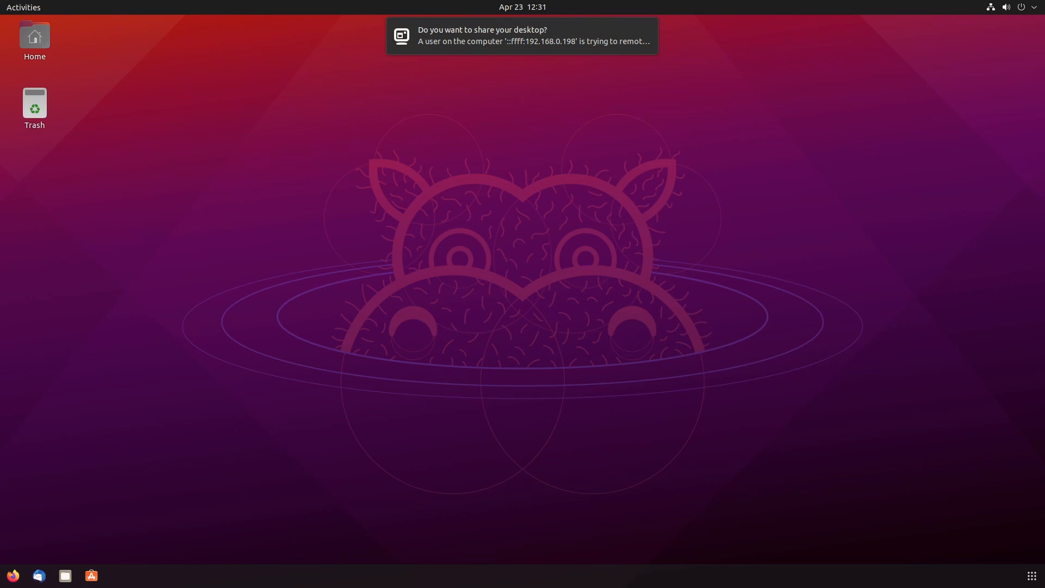
{"action": "mouse_move", "coordinate": [550, 26]}
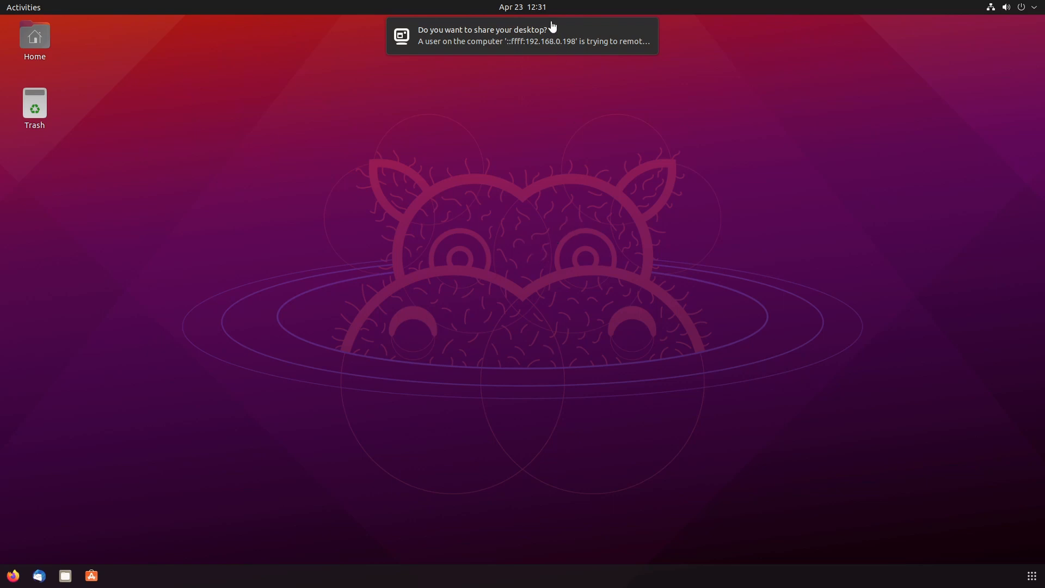
Step: Expand the desktop-sharing notification and accept the request from 192.168.0.198
{"action": "left_click", "coordinate": [522, 37]}
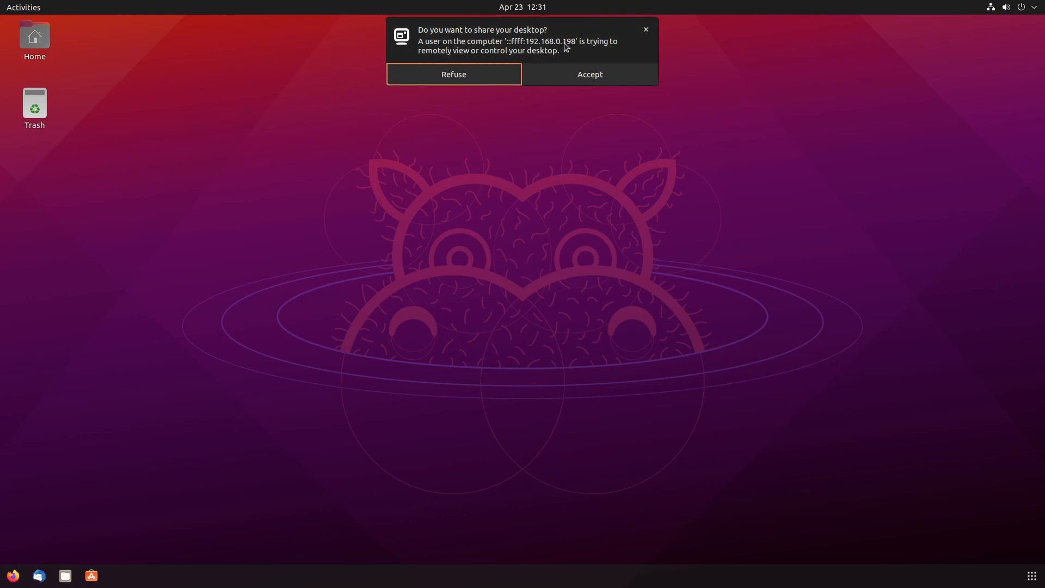
{"action": "left_click", "coordinate": [454, 74]}
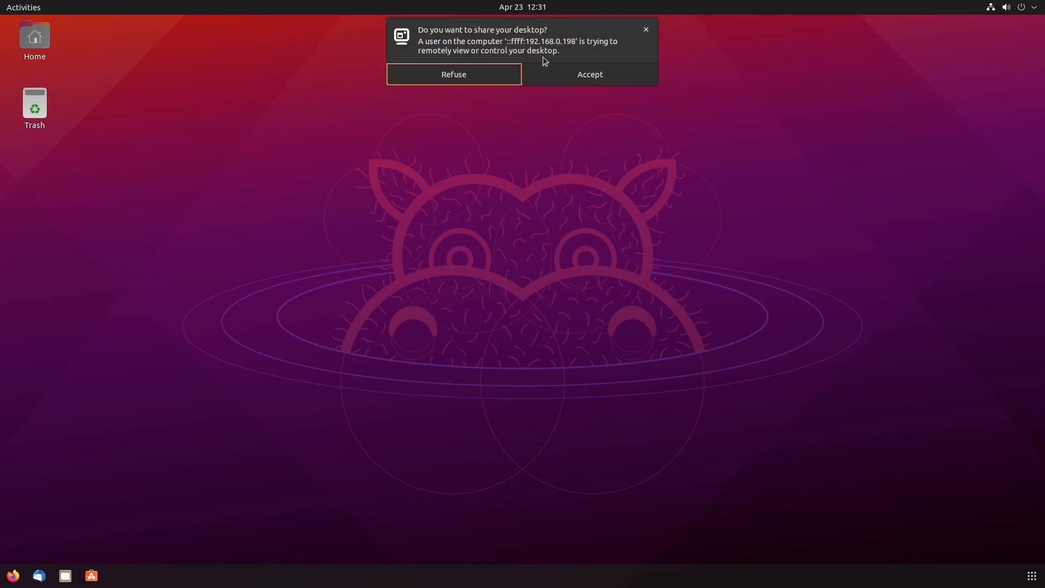
{"action": "mouse_move", "coordinate": [589, 74]}
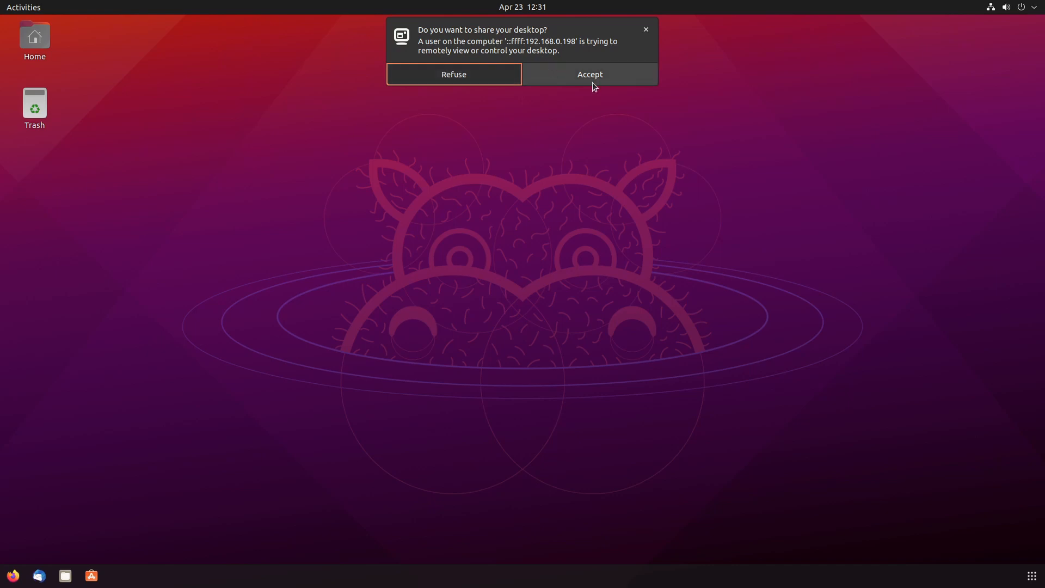
{"action": "left_click", "coordinate": [589, 74]}
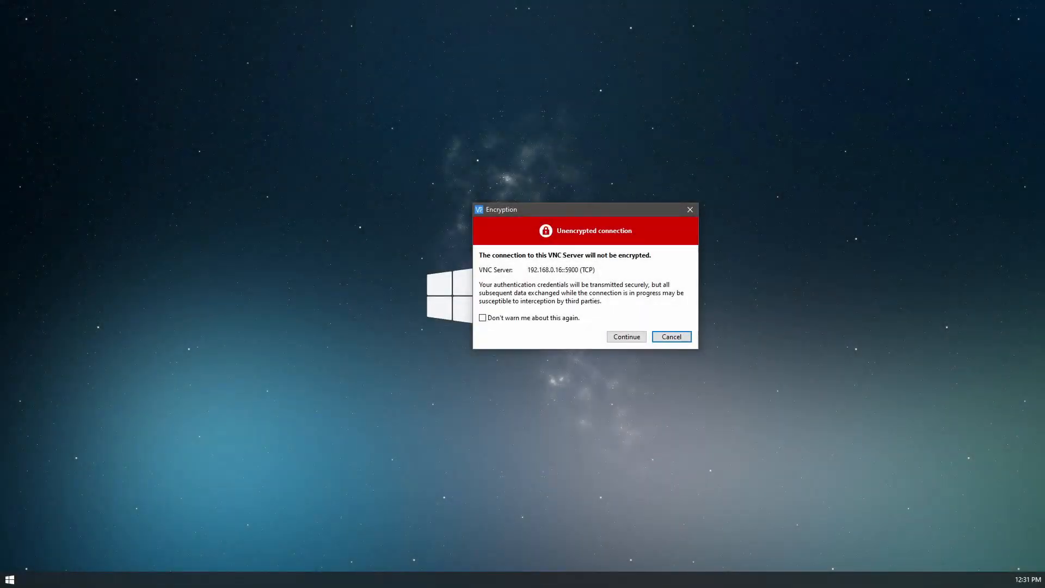
{"action": "mouse_move", "coordinate": [550, 370]}
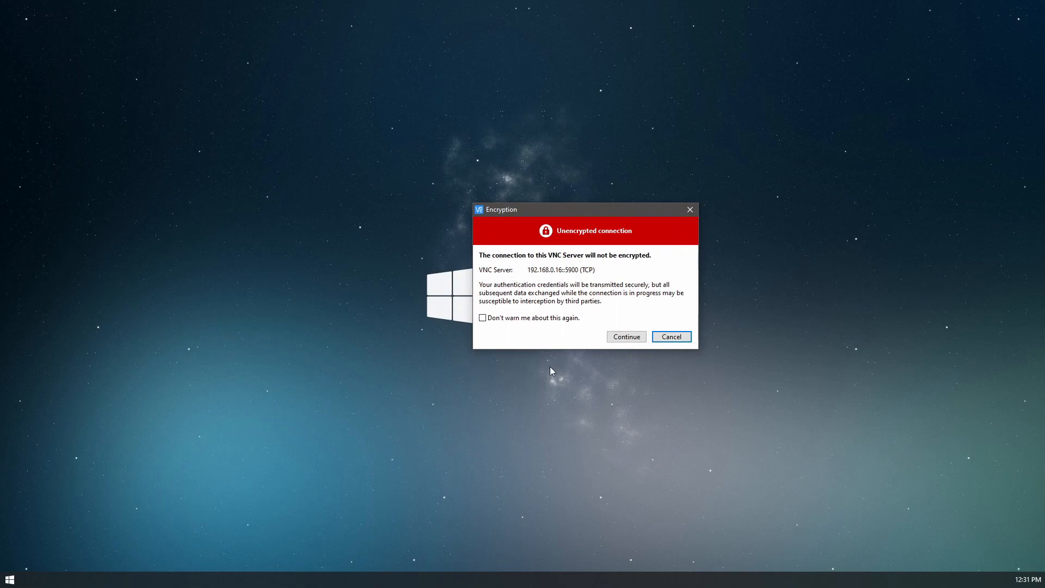
Step: Tick 'Don't warn me about this again' and continue past the unencrypted-connection warning
{"action": "left_click", "coordinate": [481, 317]}
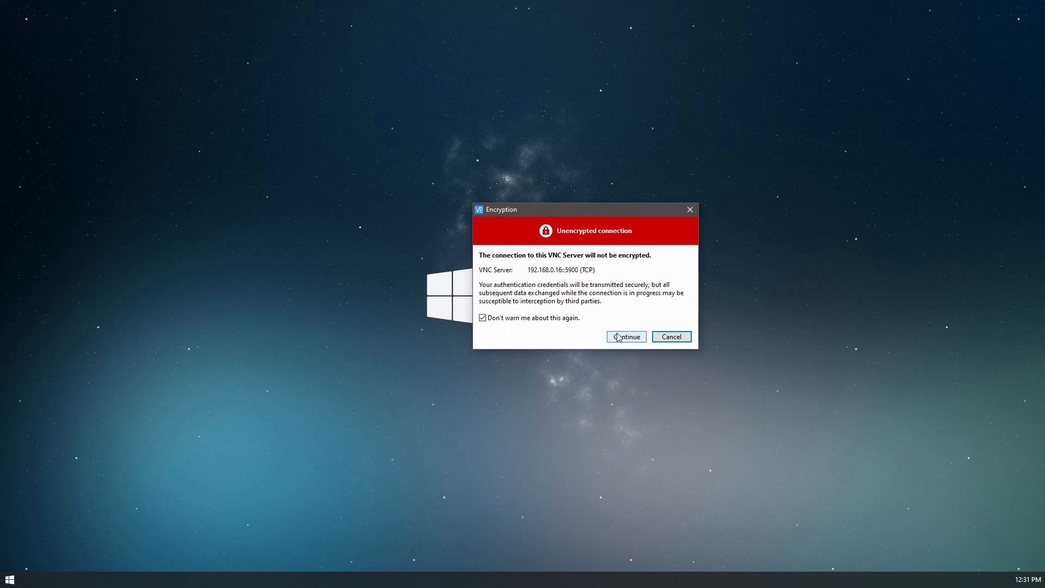
{"action": "left_click", "coordinate": [624, 337]}
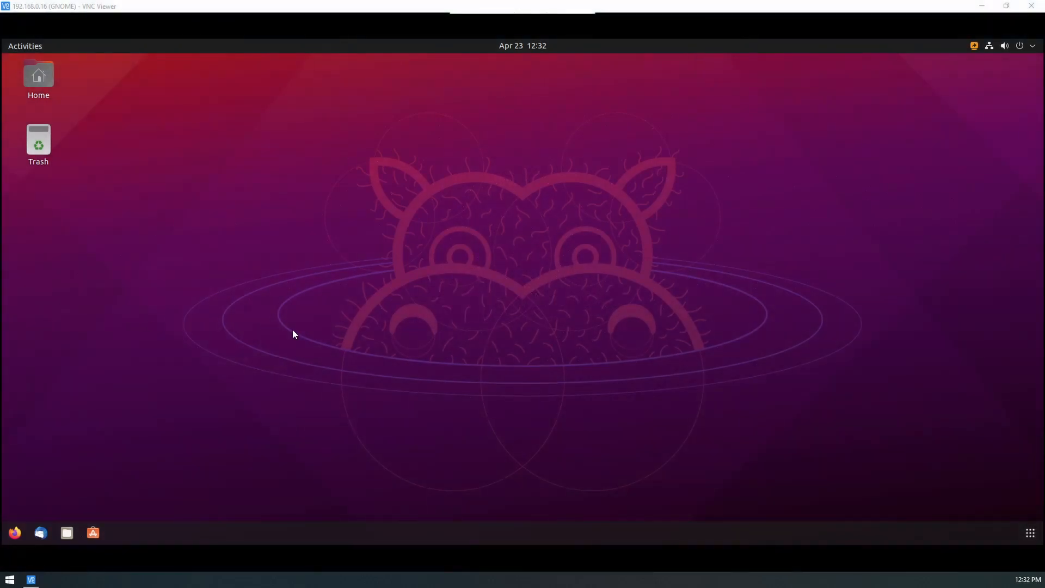
{"action": "mouse_move", "coordinate": [738, 236]}
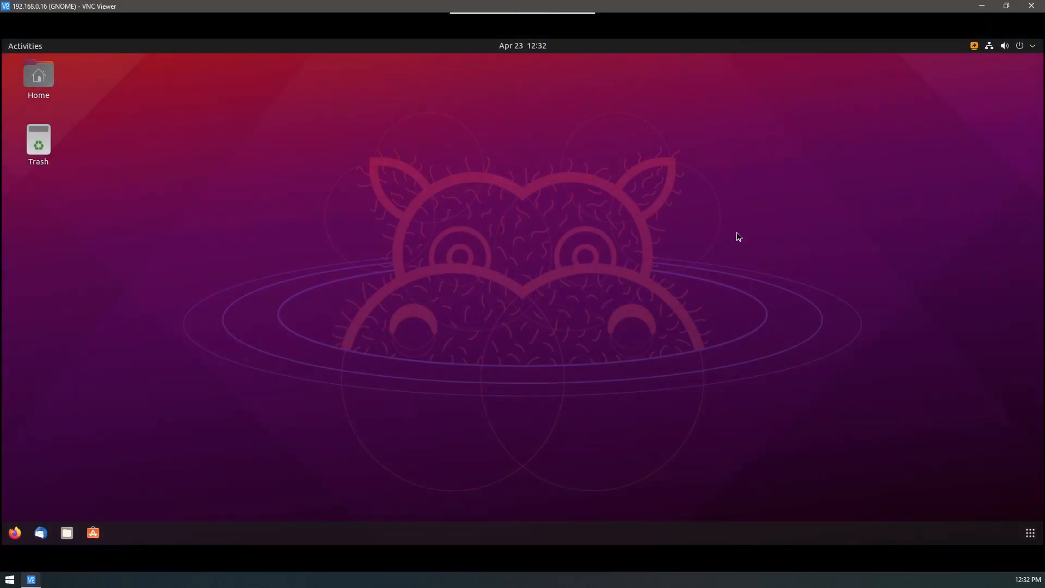
{"action": "mouse_move", "coordinate": [653, 167]}
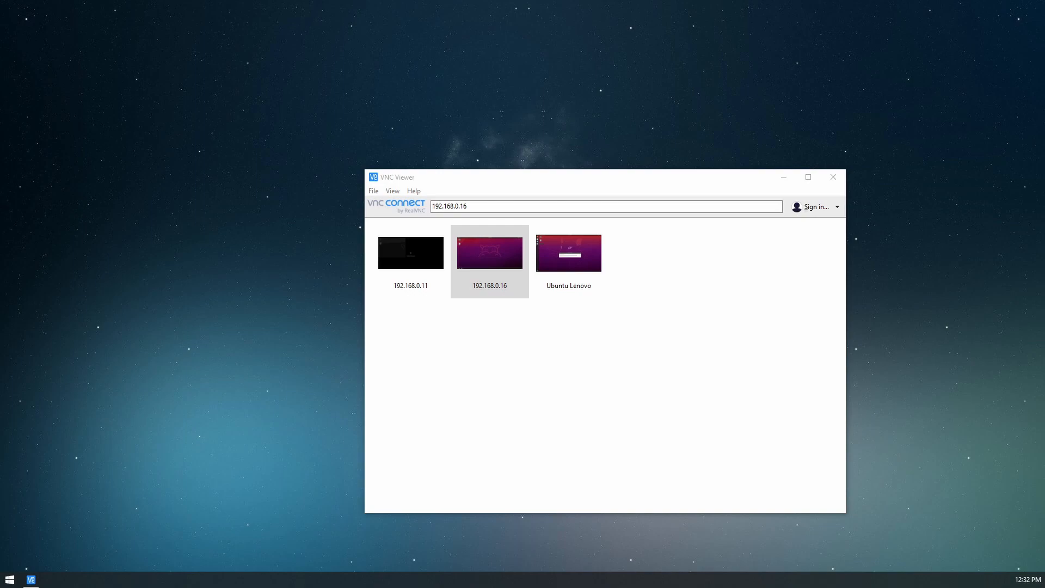
Step: Reconnect to 192.168.0.16 from the VNC Viewer address book
{"action": "double_click", "coordinate": [490, 252]}
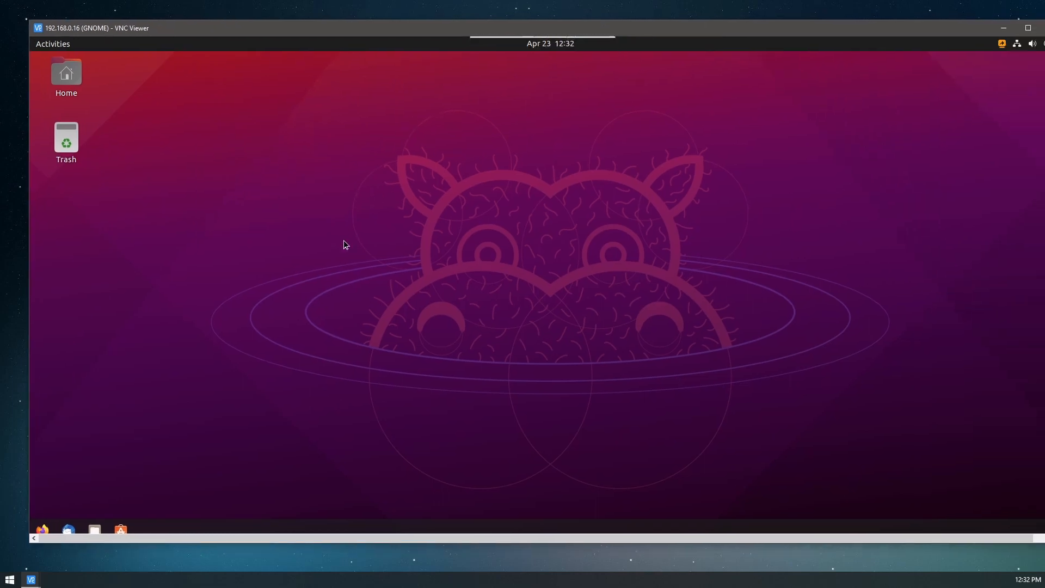
{"action": "mouse_move", "coordinate": [588, 145]}
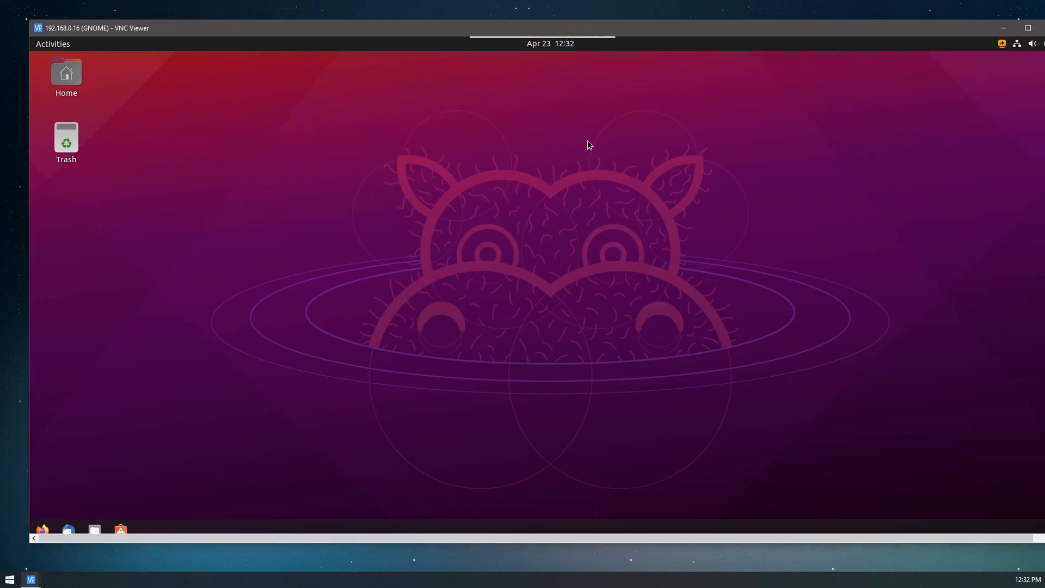
{"action": "mouse_move", "coordinate": [885, 81]}
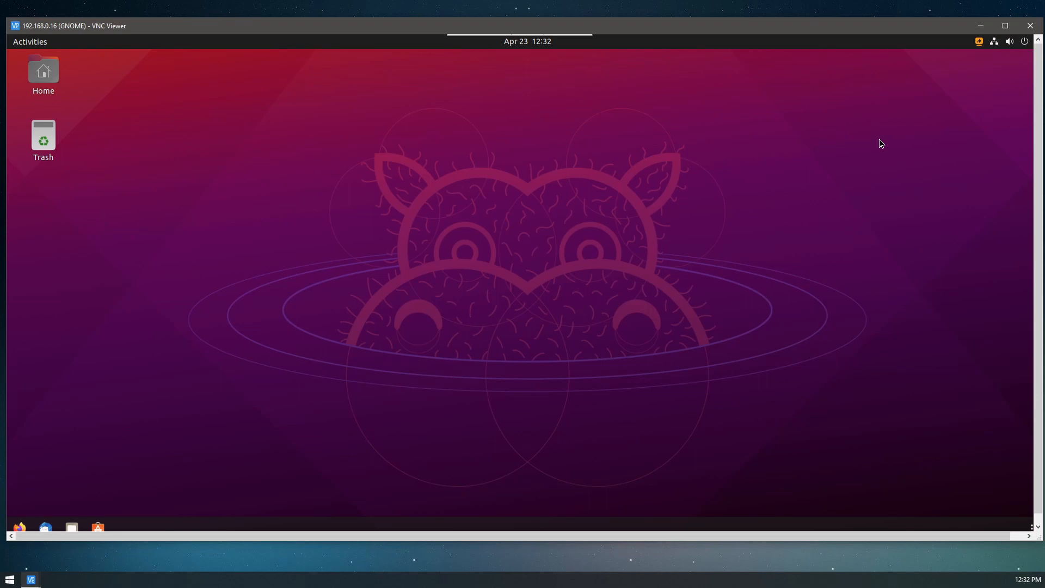
{"action": "mouse_move", "coordinate": [911, 137]}
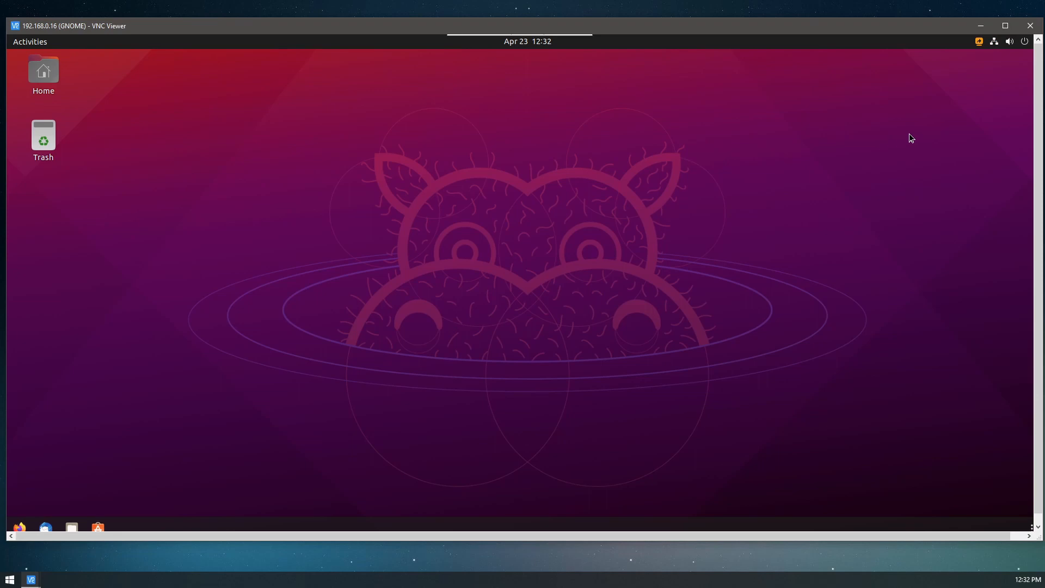